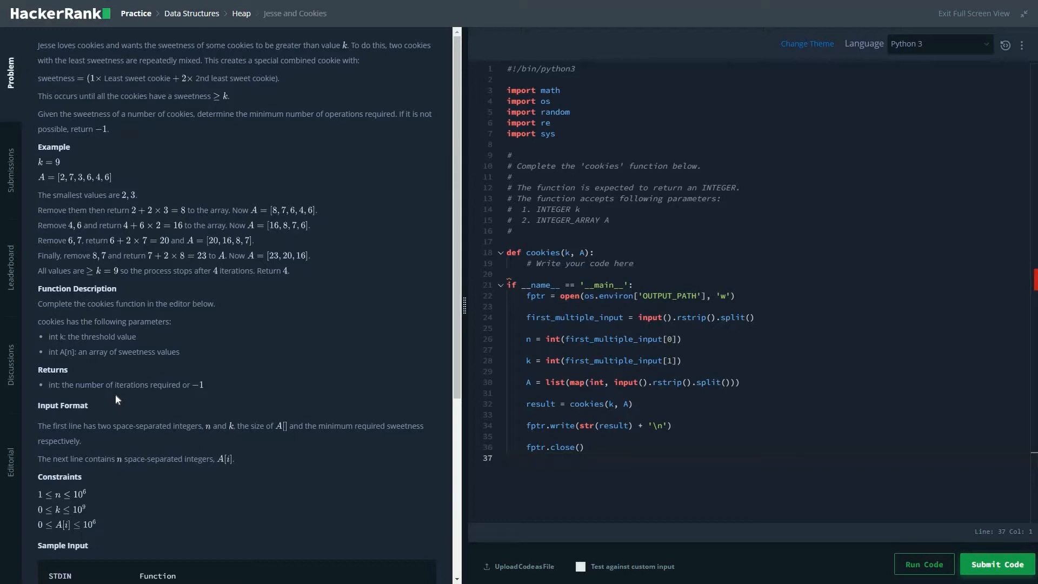
mouse_move(461, 295)
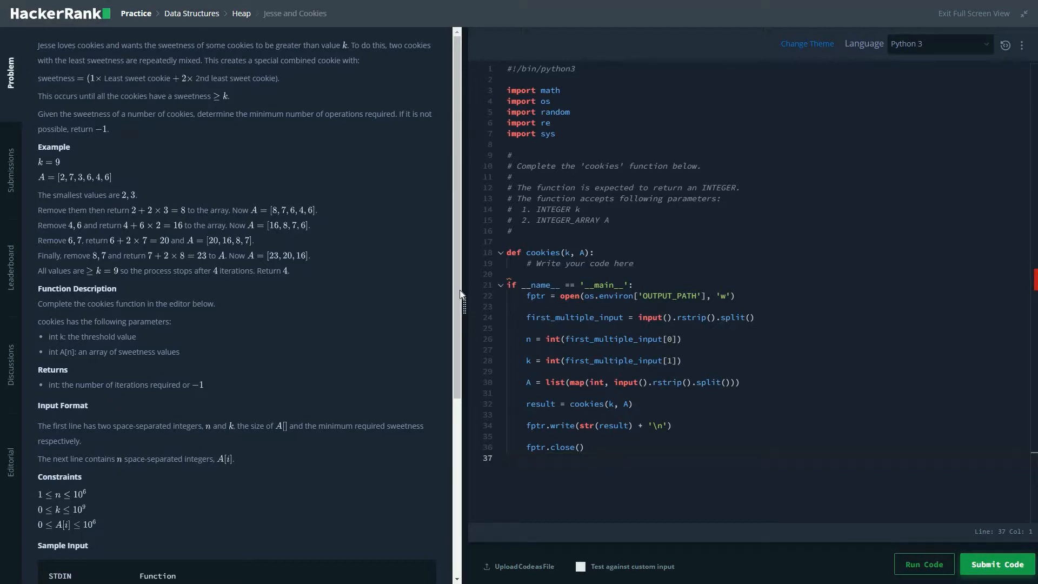
Scroll through the Jesse and Cookies problem statement.
scroll(down, 3)
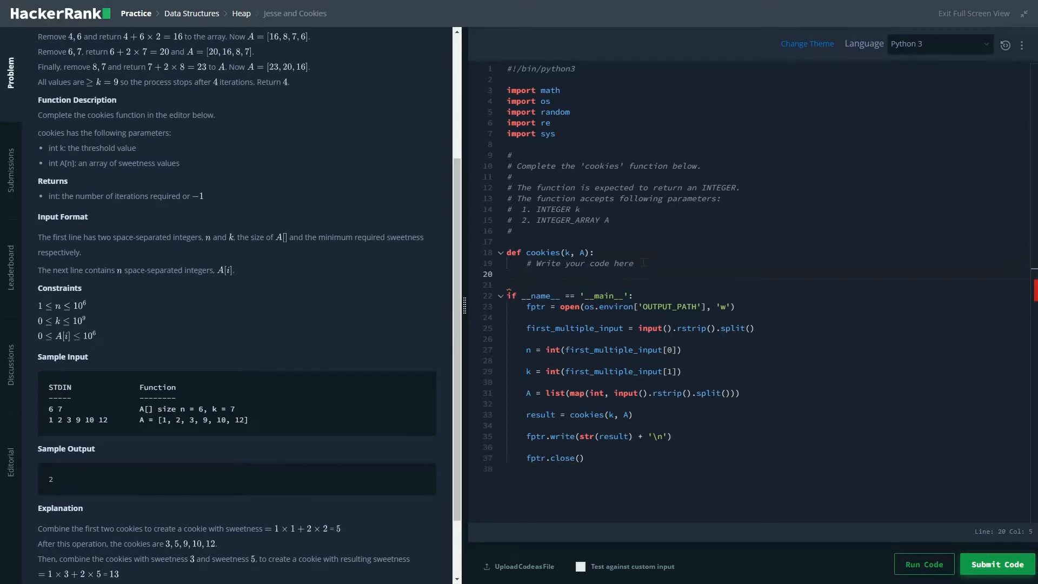
Add the line iterx=0 in cookies() and start typing the while loop.
text(i)
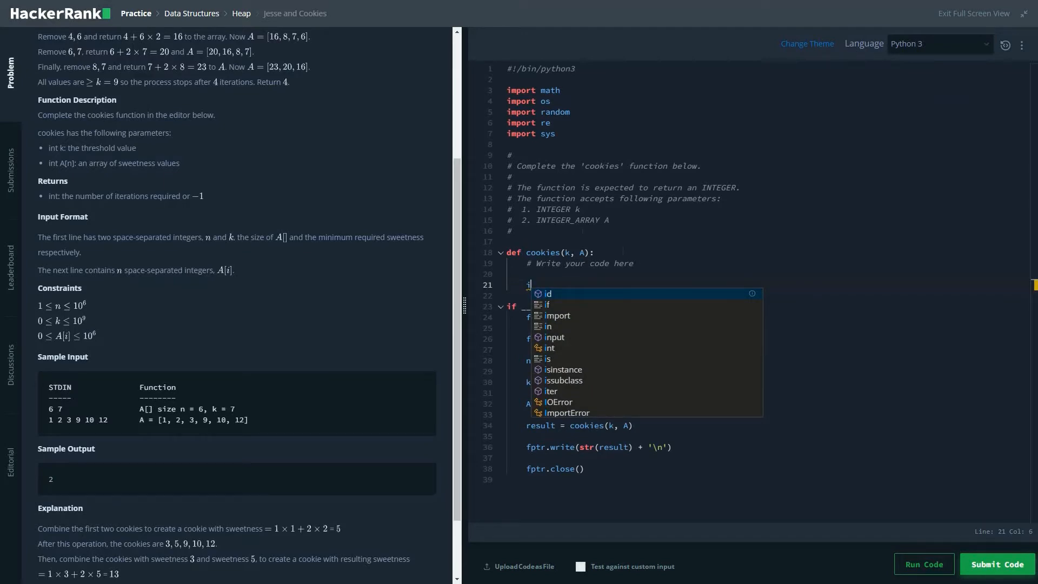
scroll(up, 3)
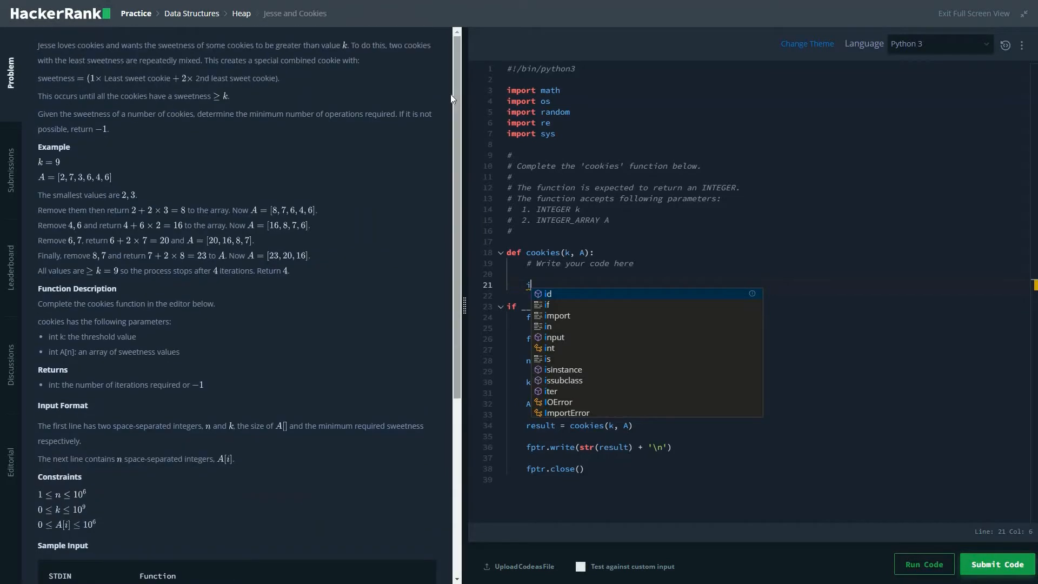
text(t)
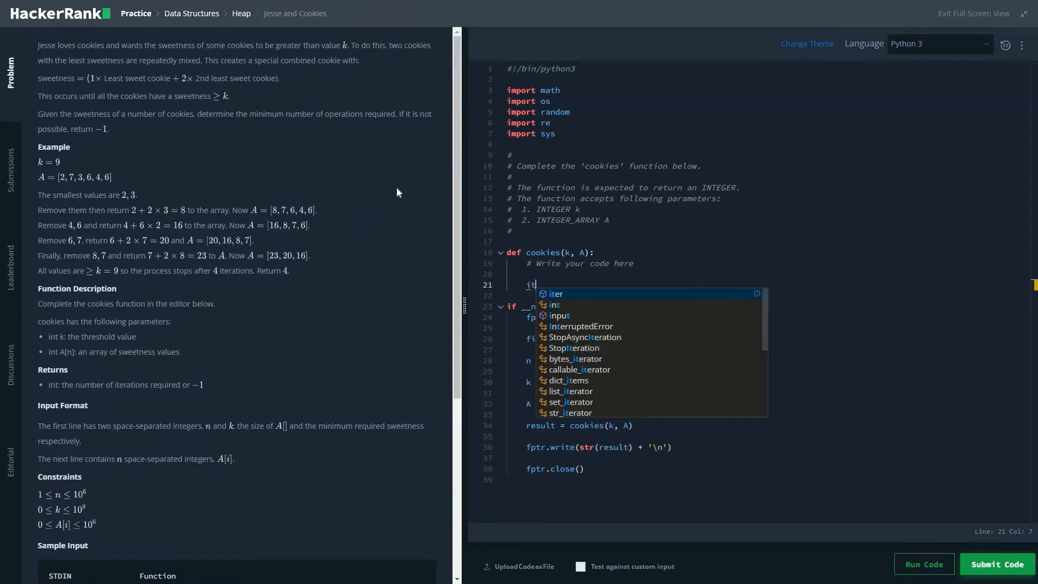
text(erx=)
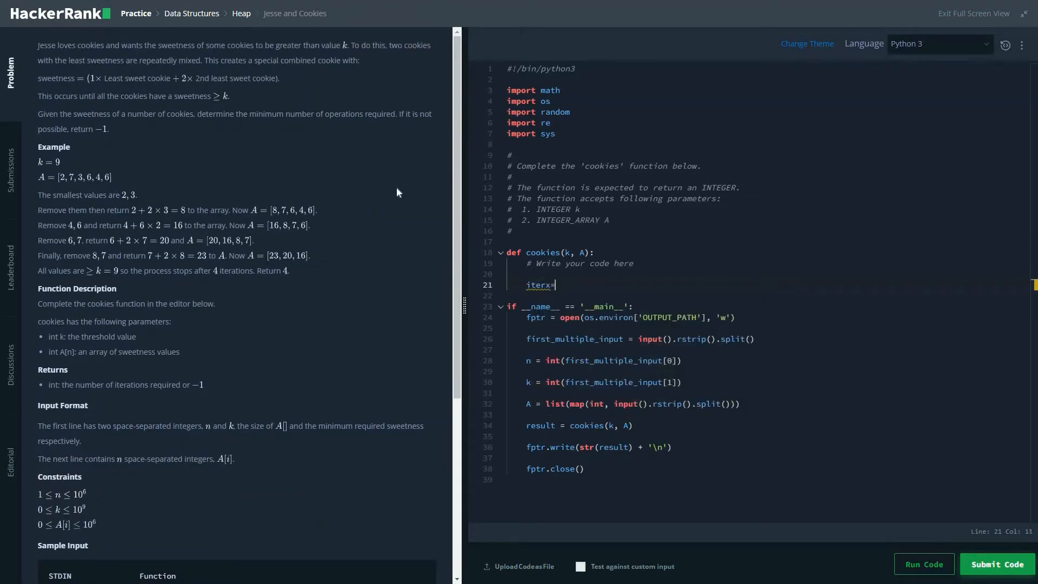
text(0)
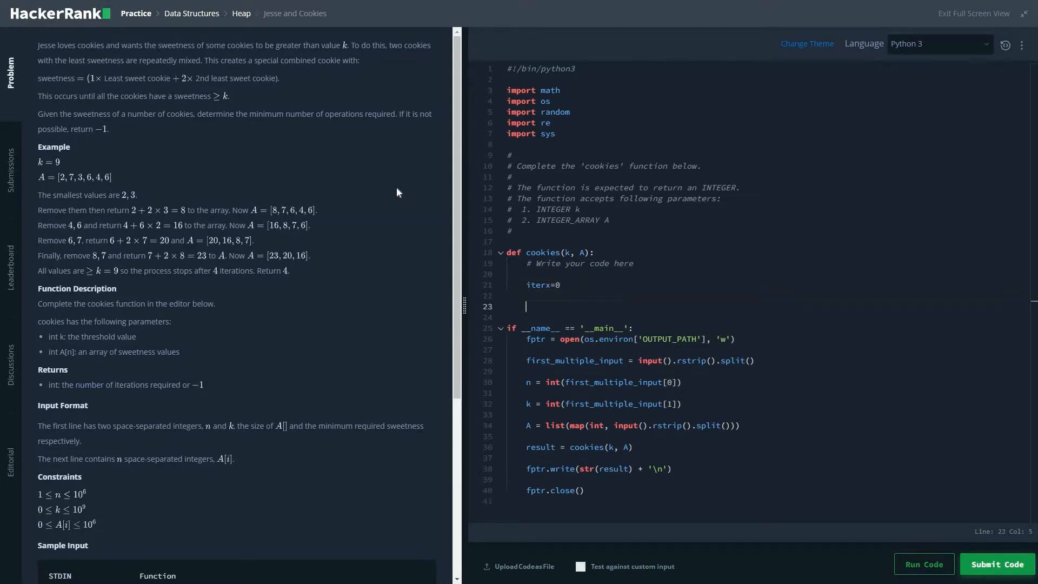
text(whil)
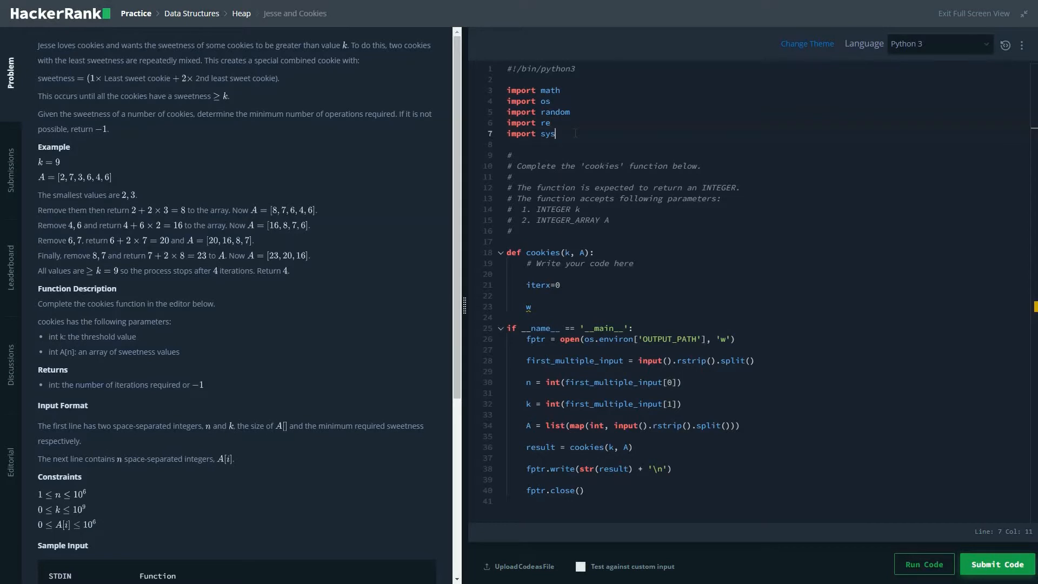
Import heapq and insert heapq.heapify(A) above iterx=0, using the autocomplete suggestion.
text(import)
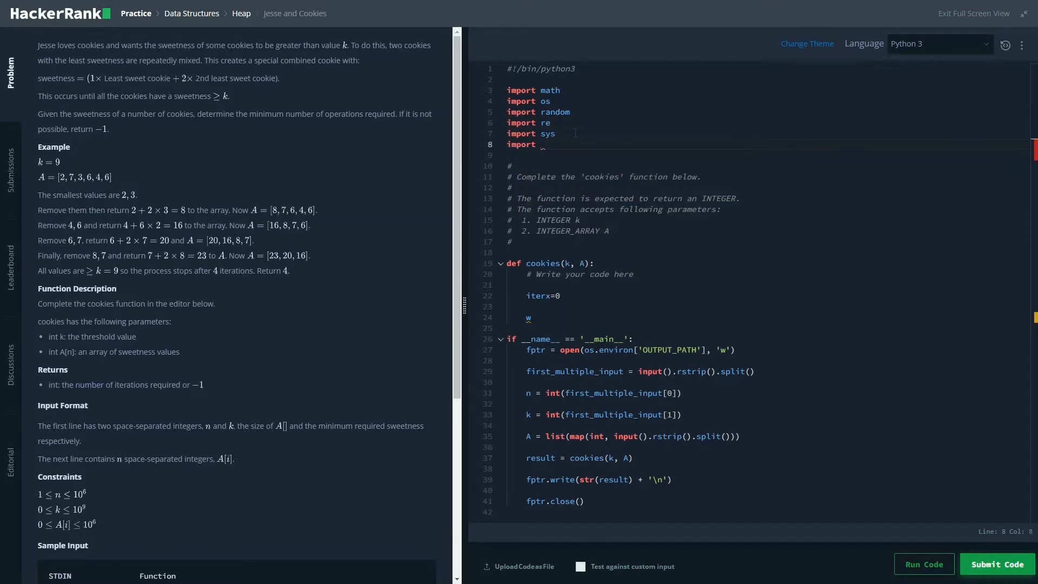
text(heapq)
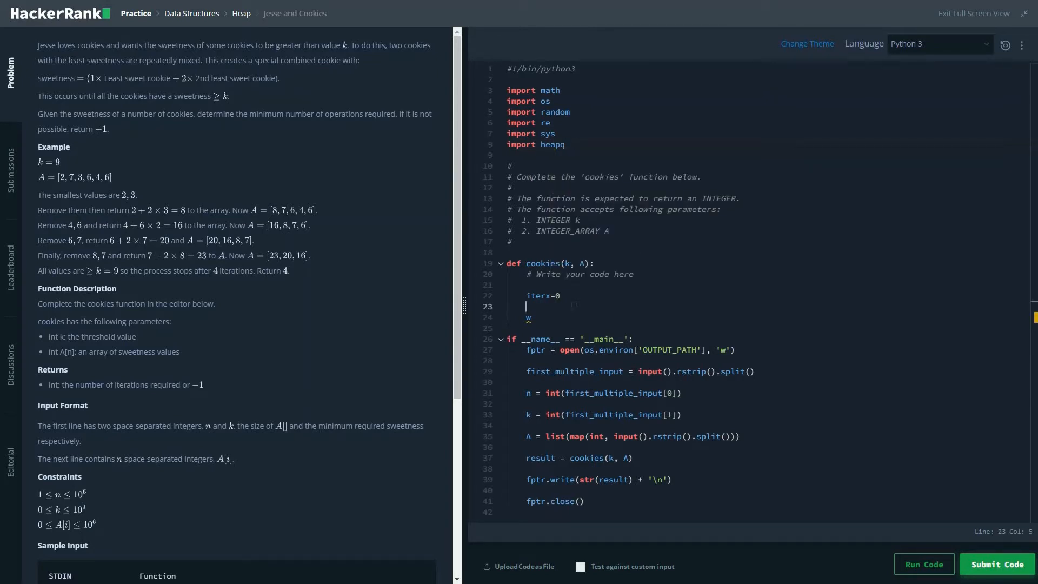
text(hi)
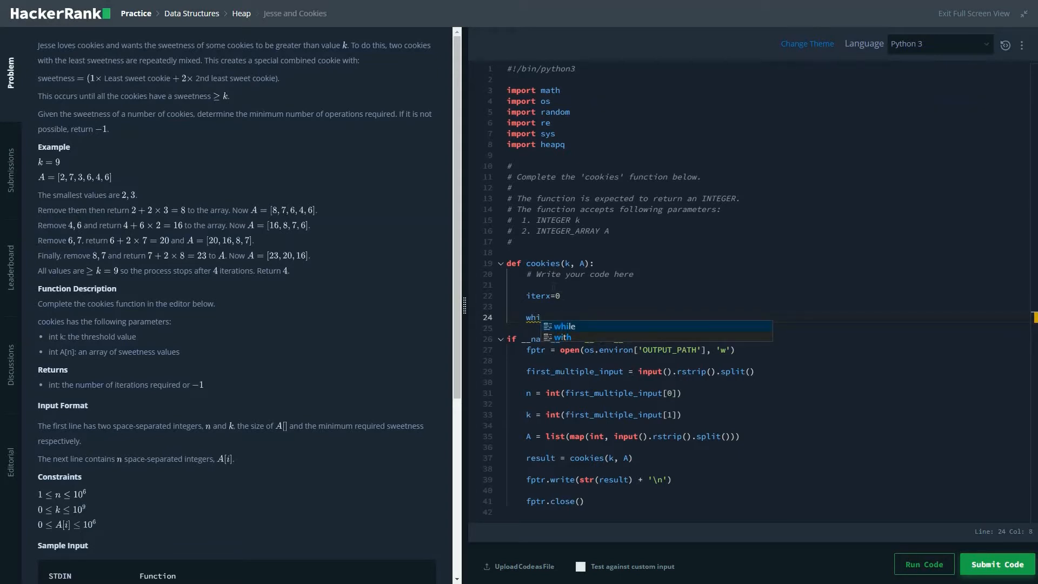
text(hea)
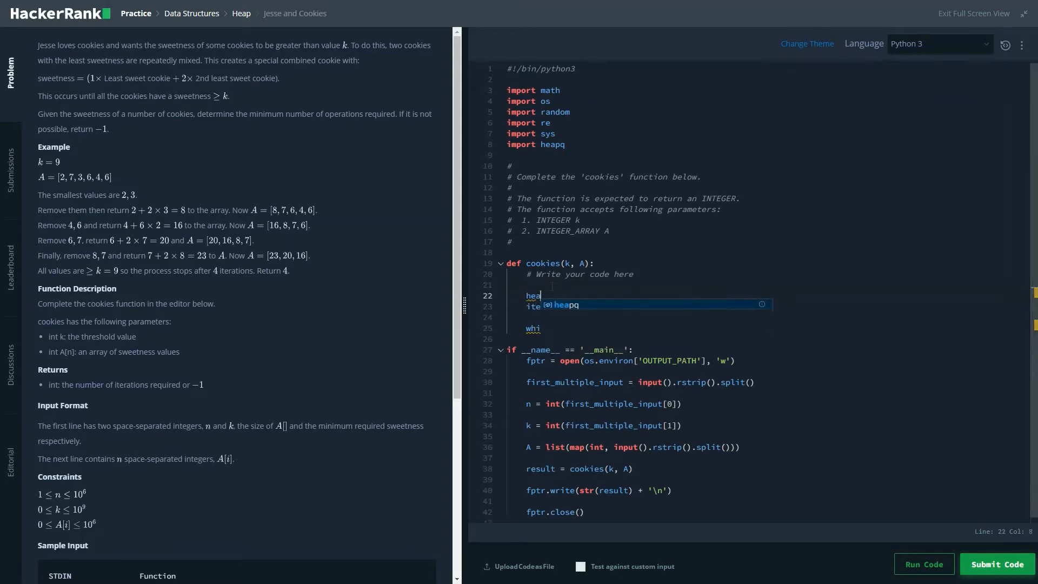
text(pq)
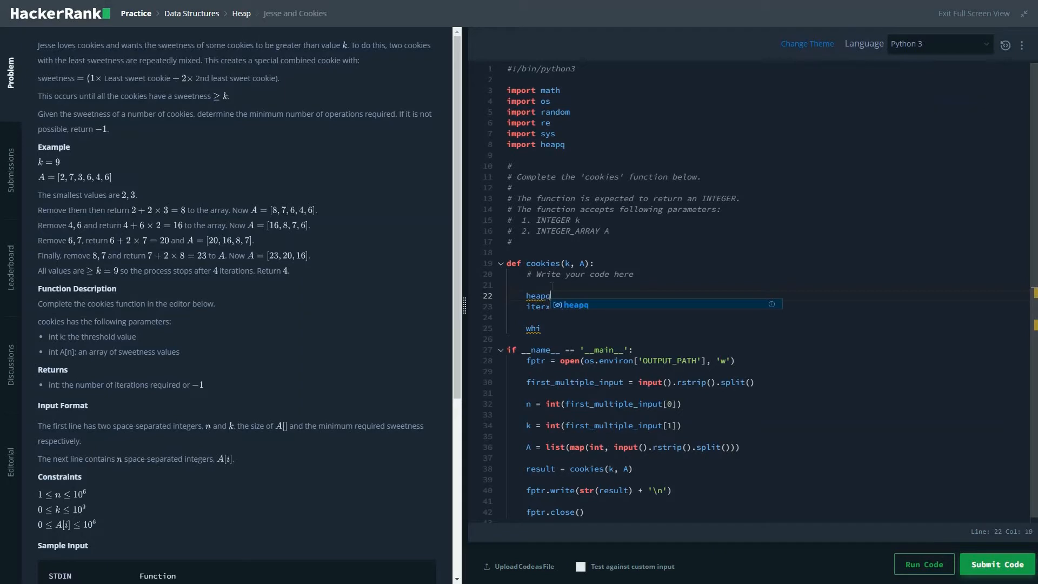
text(.he)
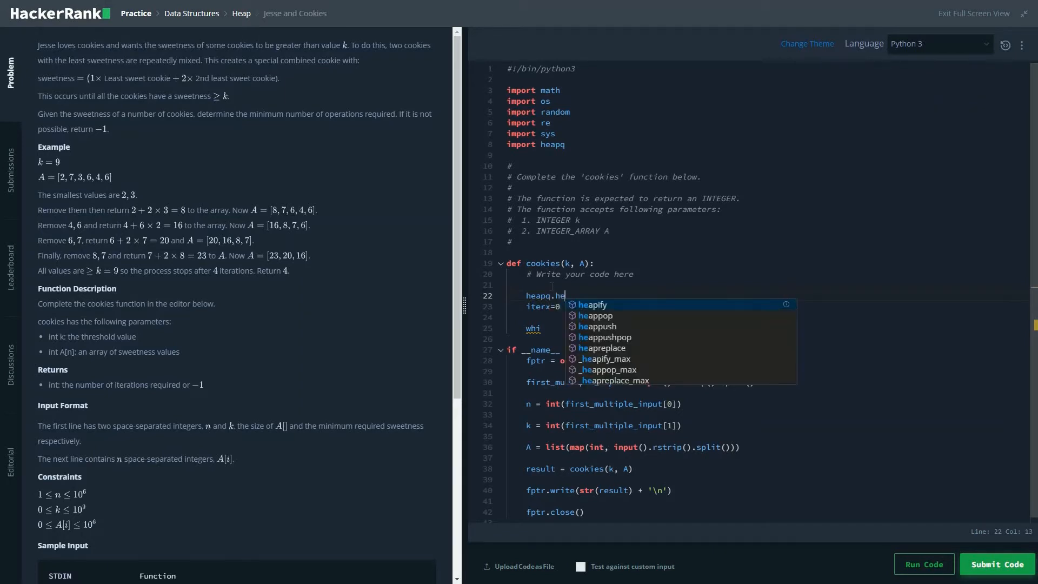
click(593, 305)
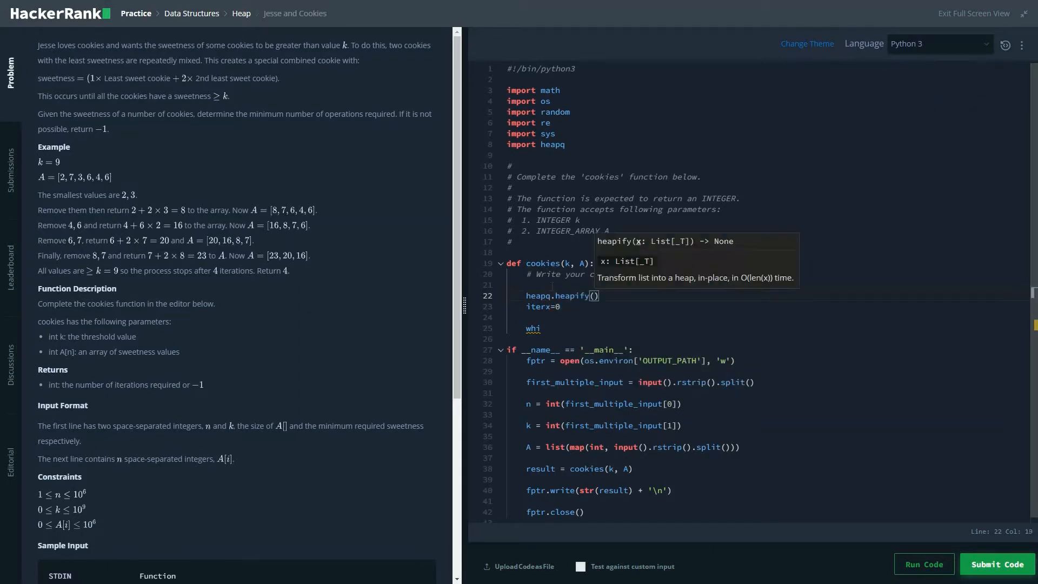
text(A)
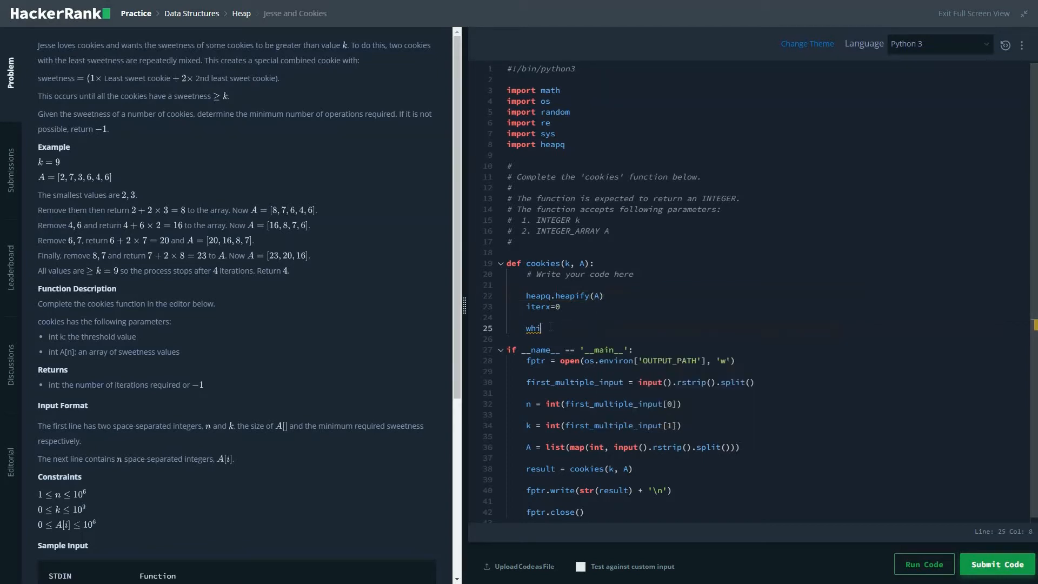
Write the while loop condition A[0]<k and begin the counter line in its body.
text(le)
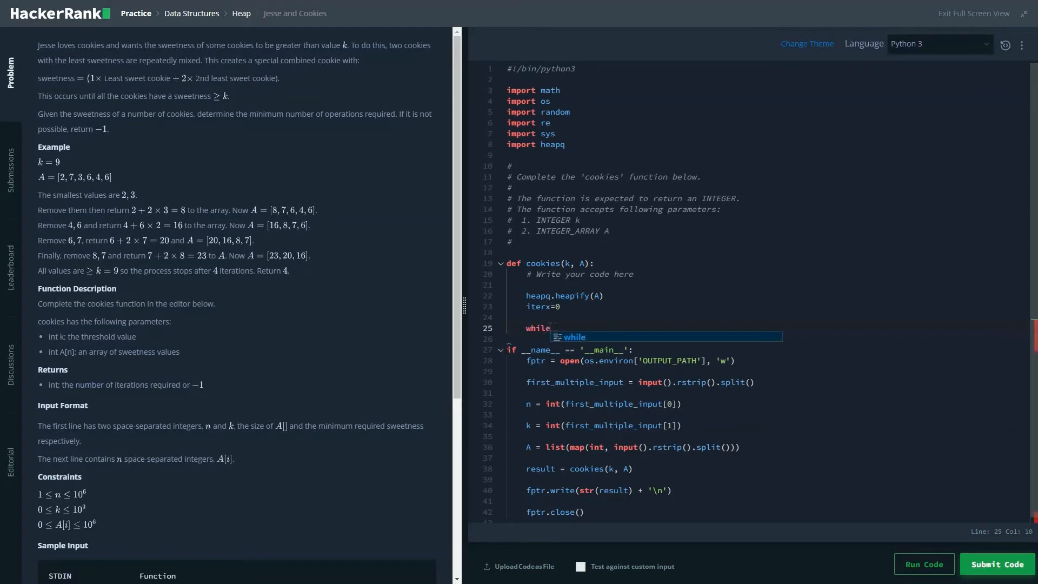
text((A))
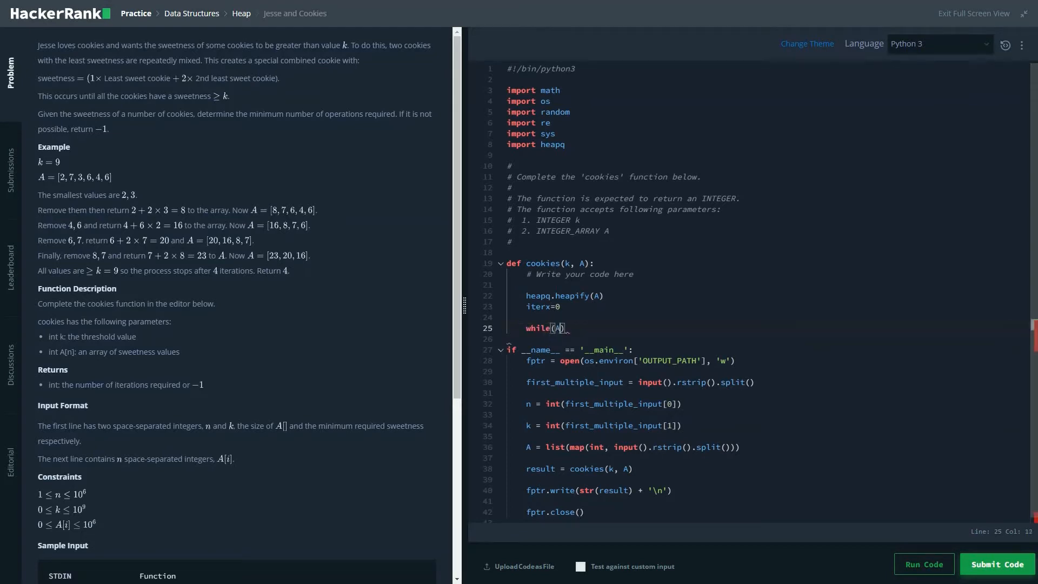
text([0])
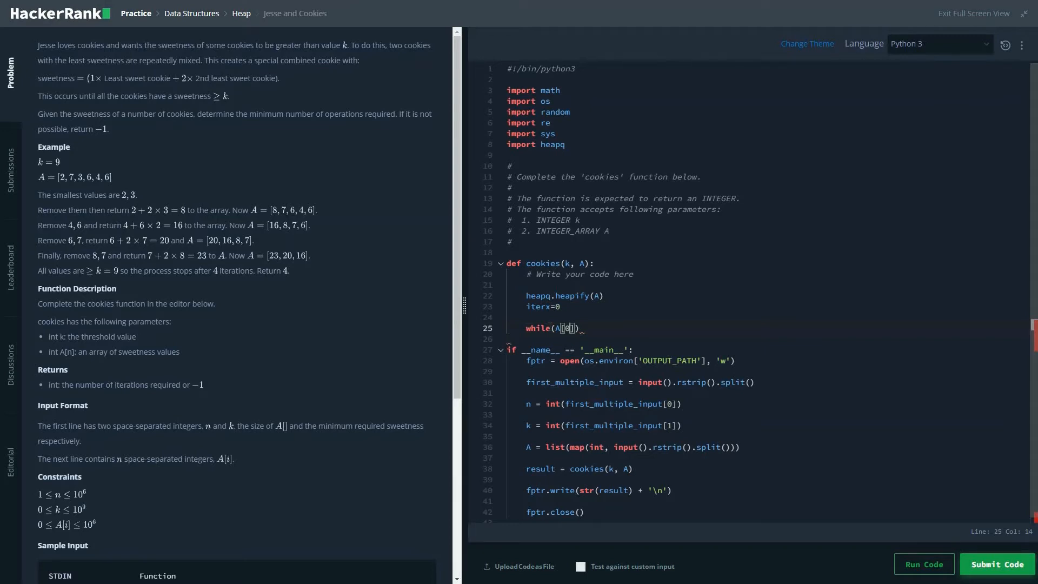
text())
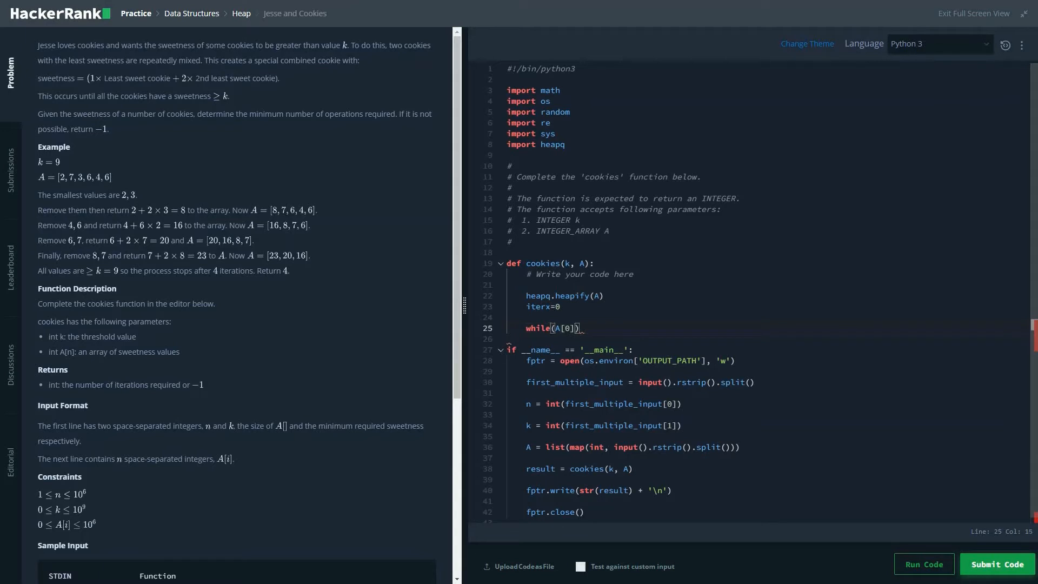
text(>)
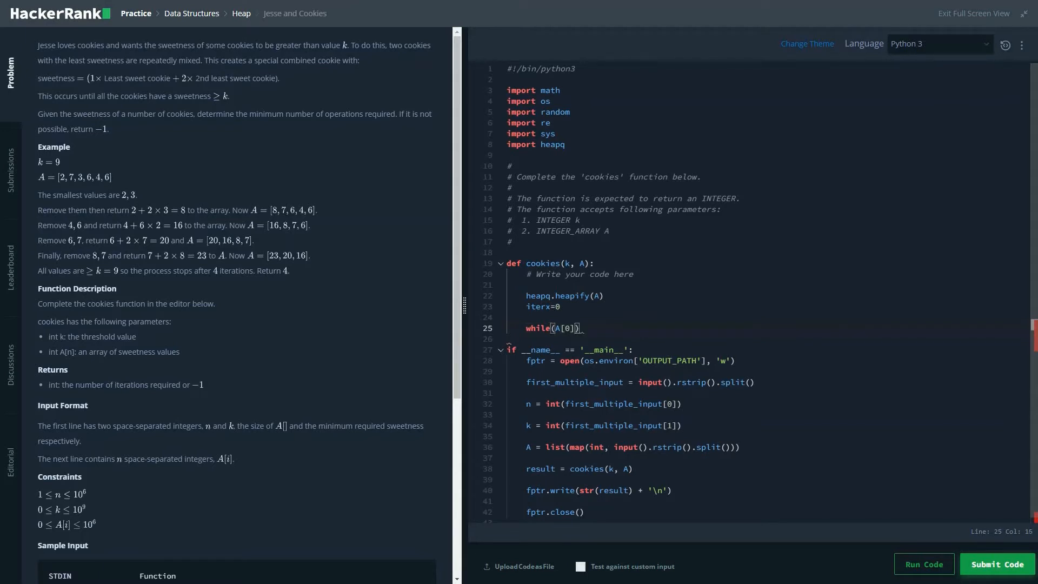
text(>)
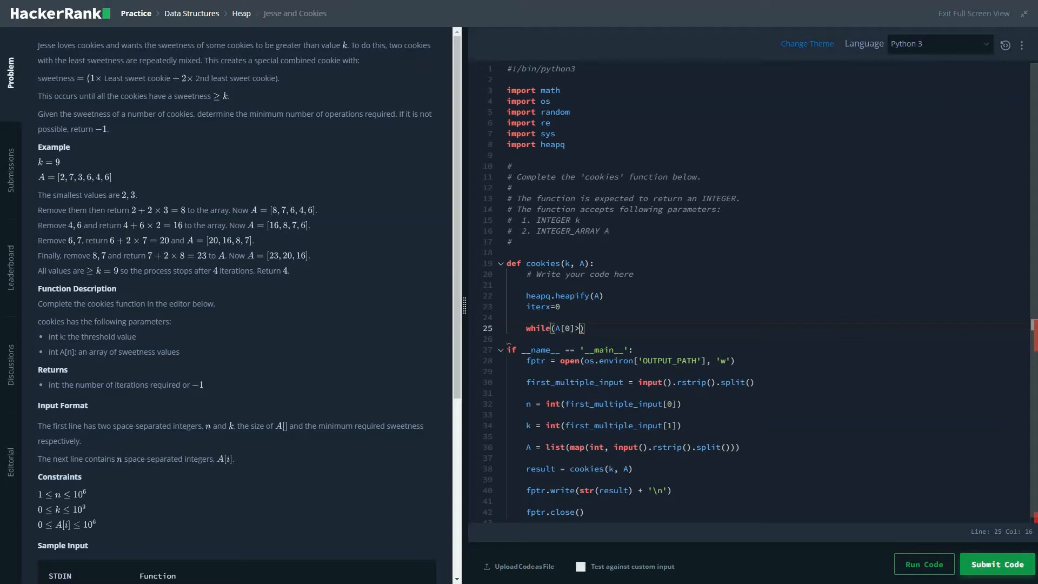
text(<)
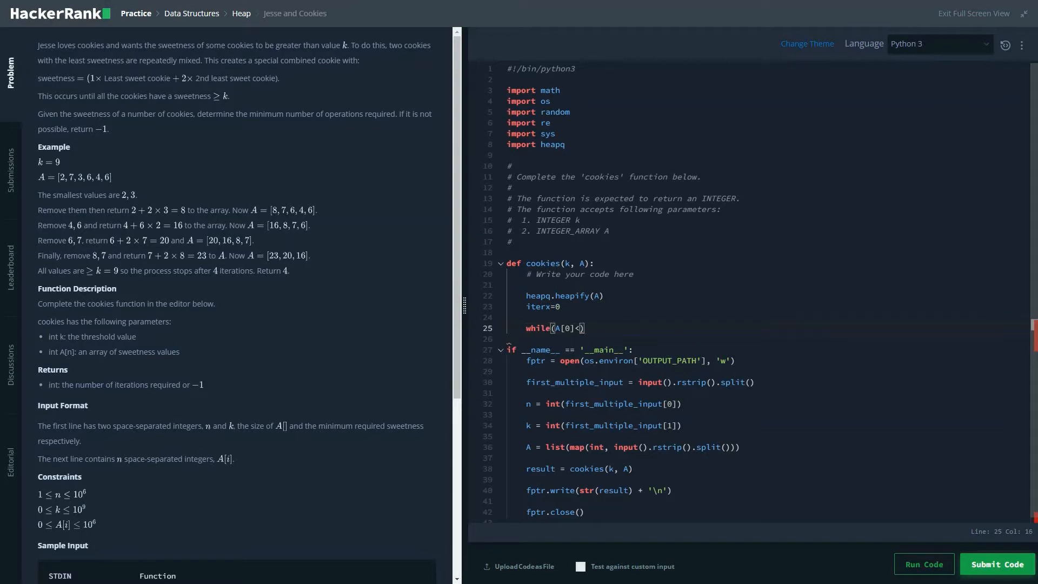
text(k)
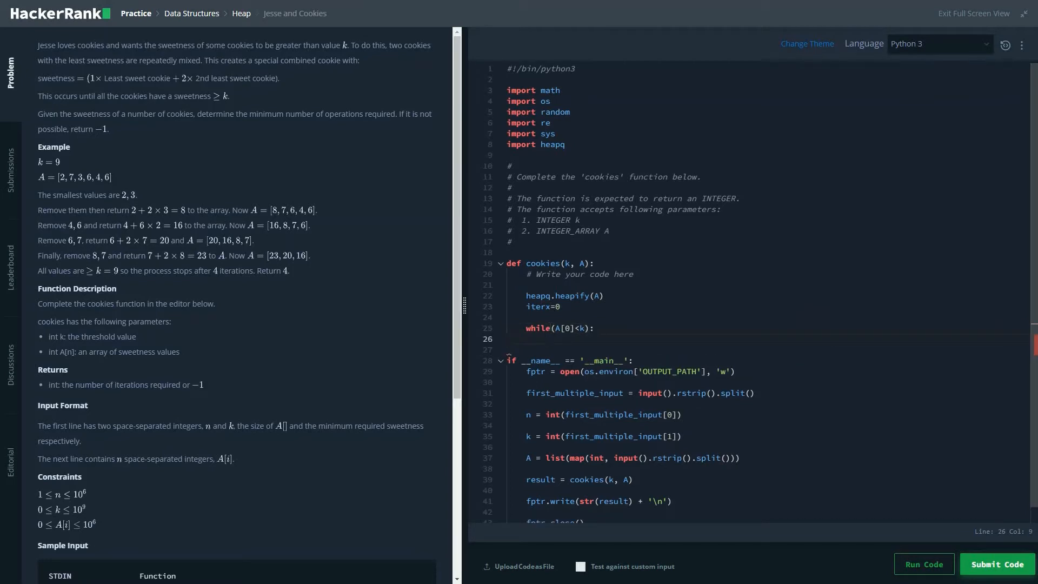
text(iter+)
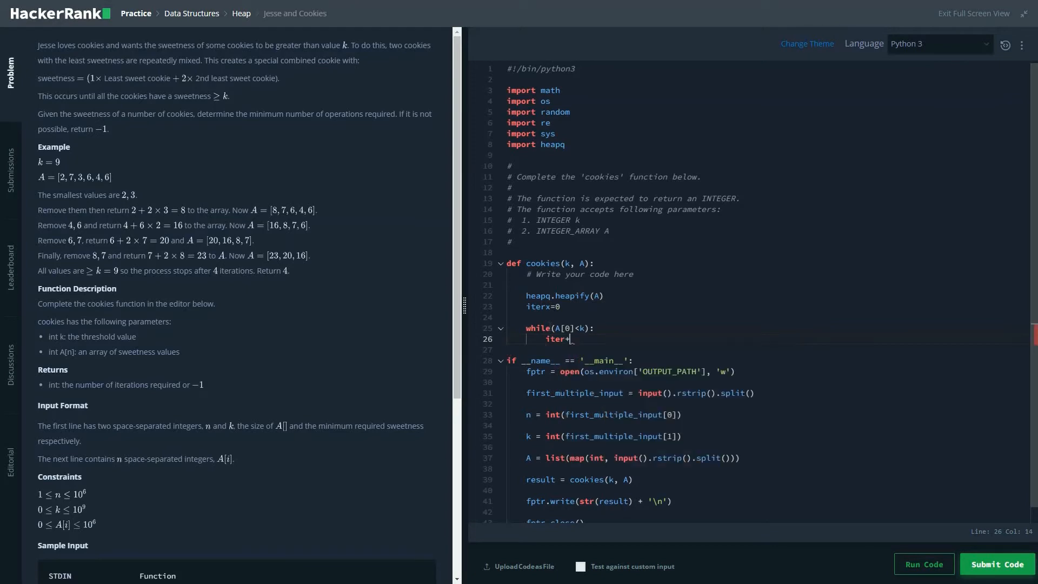
Increment iterx and pop the two smallest cookies into a and b with heapq.heappop.
text(=)
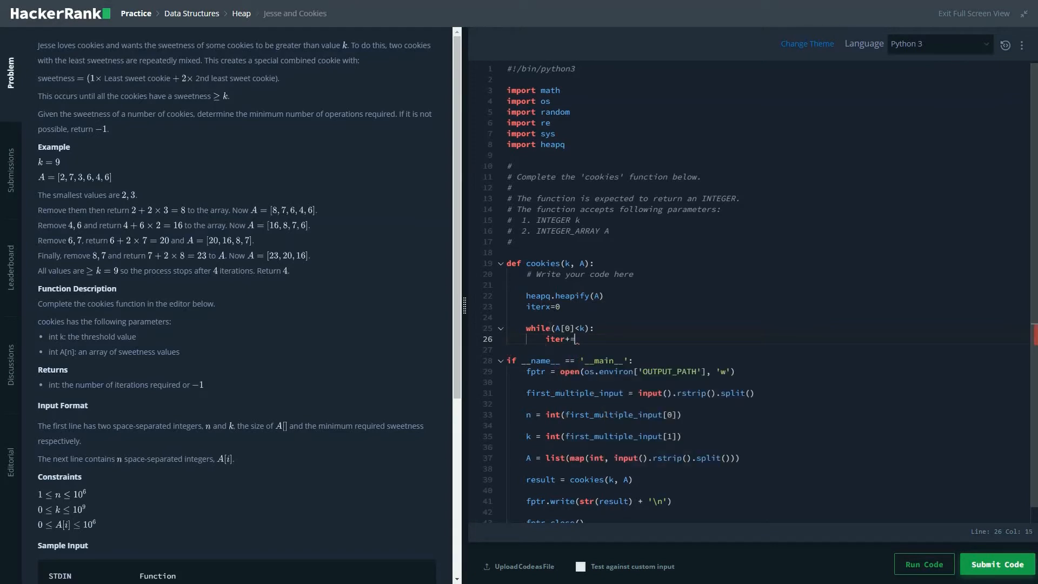
text(1)
click(766, 350)
text(a=)
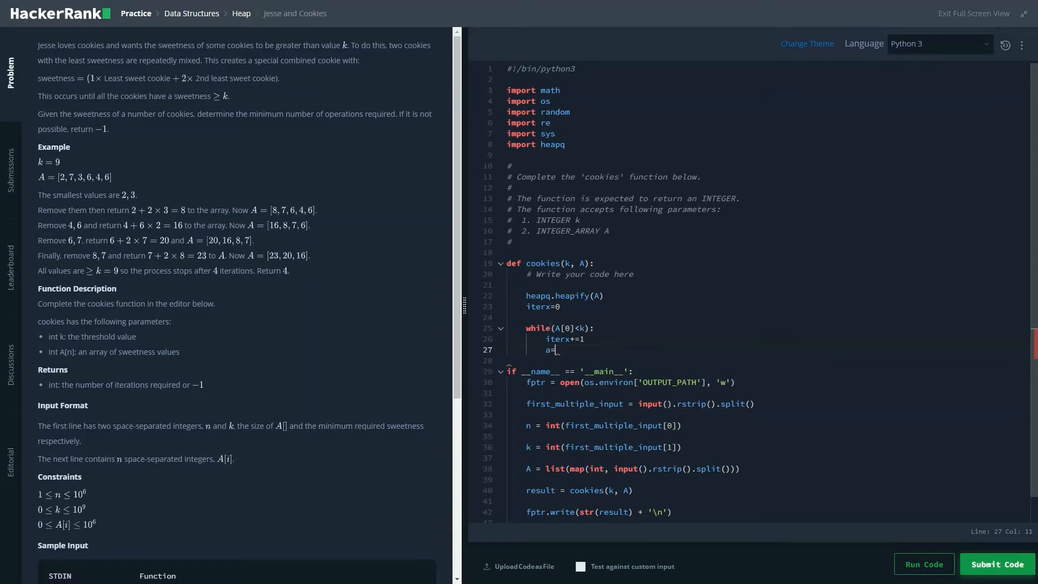
text(())
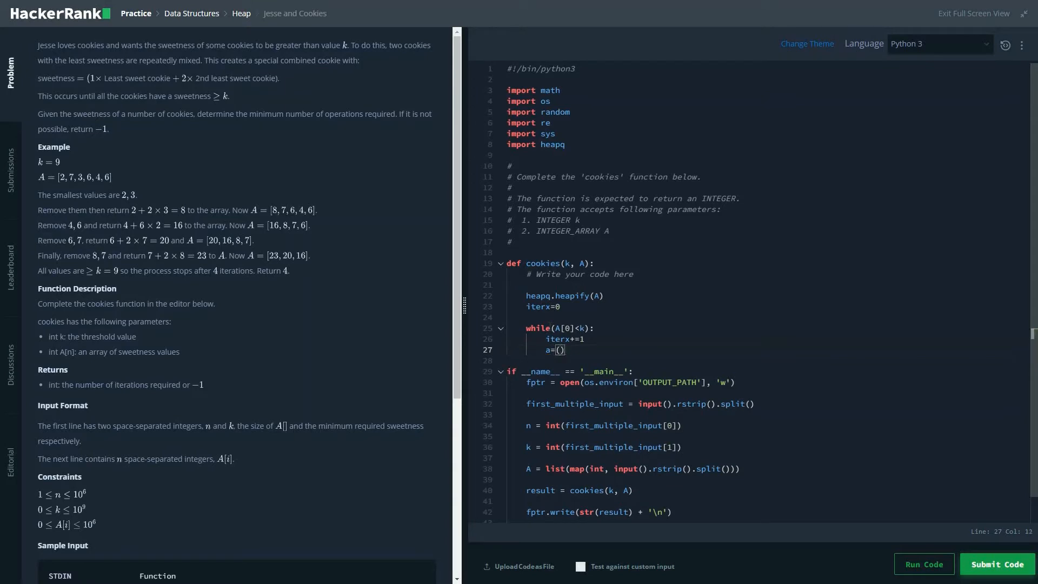
text(heapq.hea)
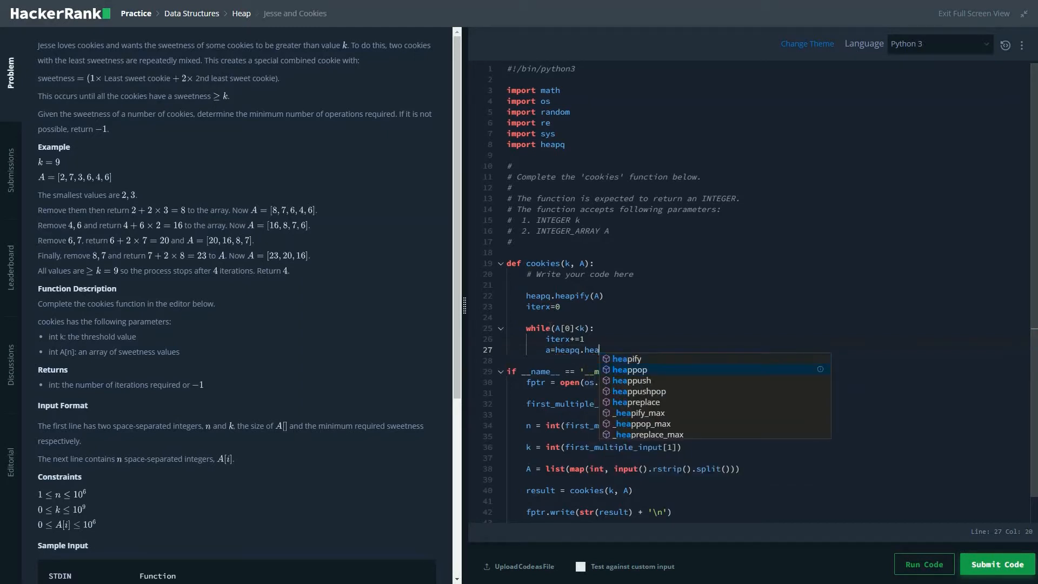
click(630, 370)
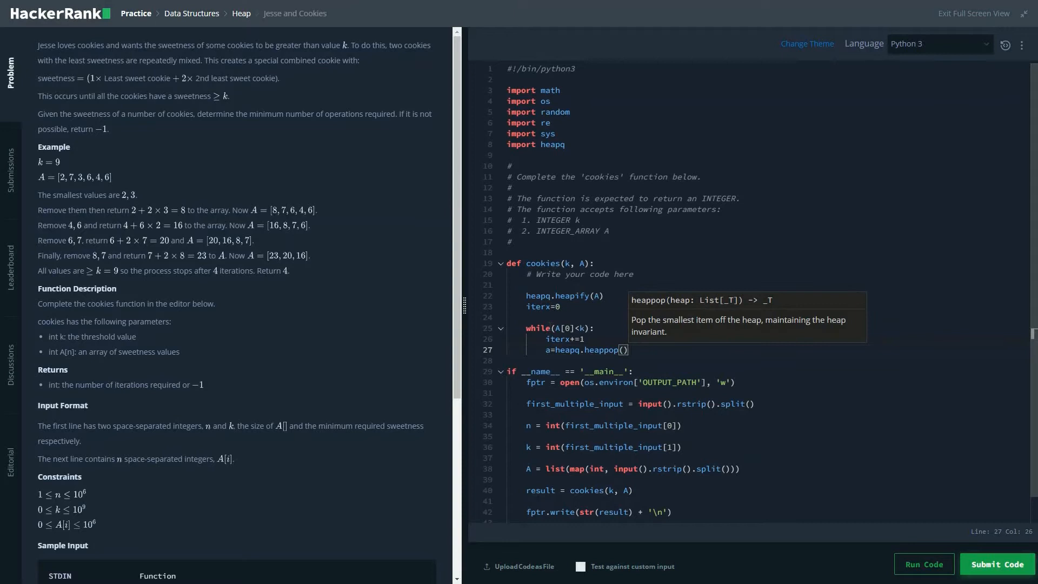
text(b=)
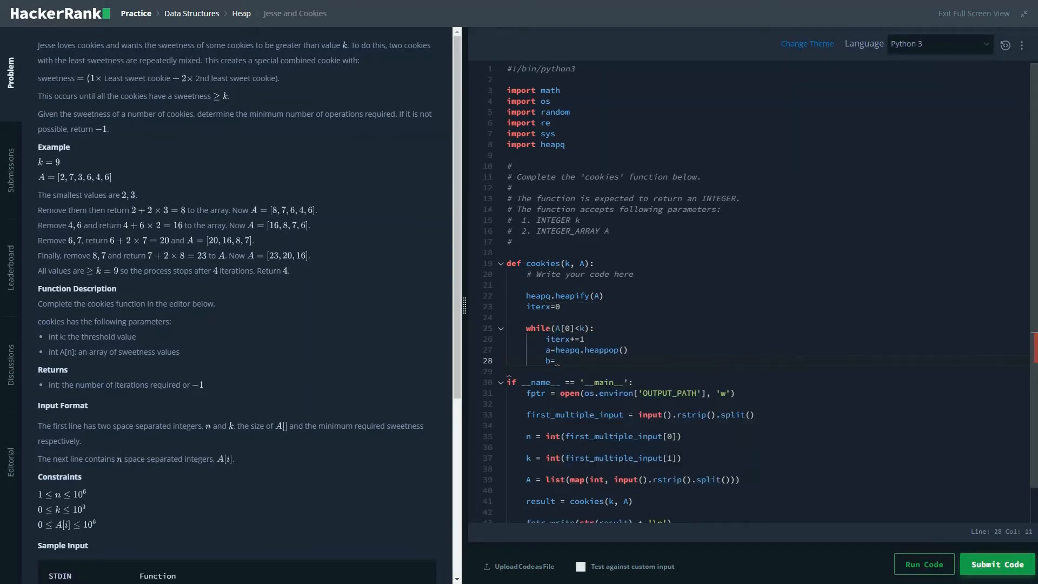
text(heapq)
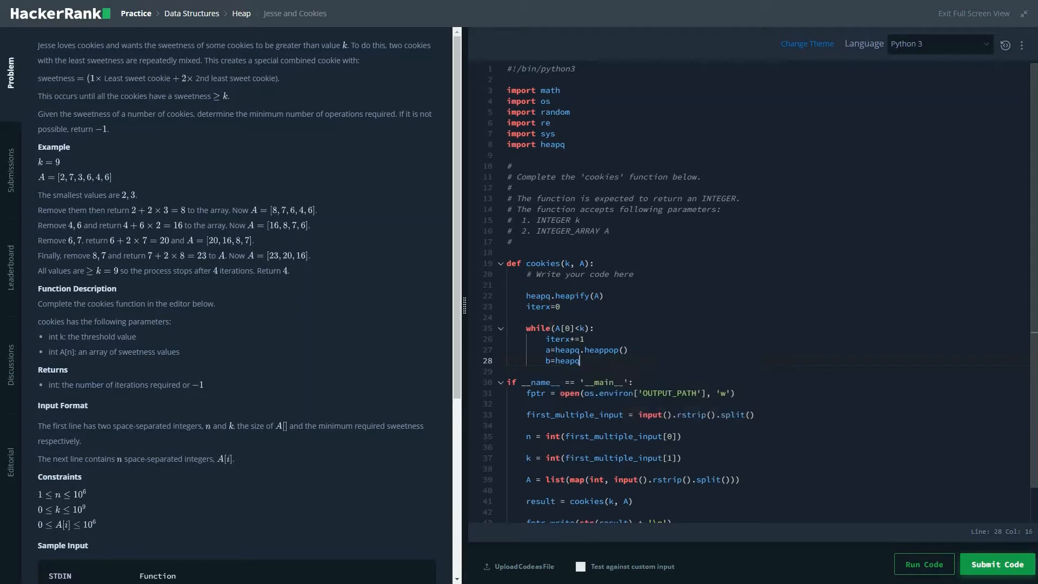
text(.heappop()
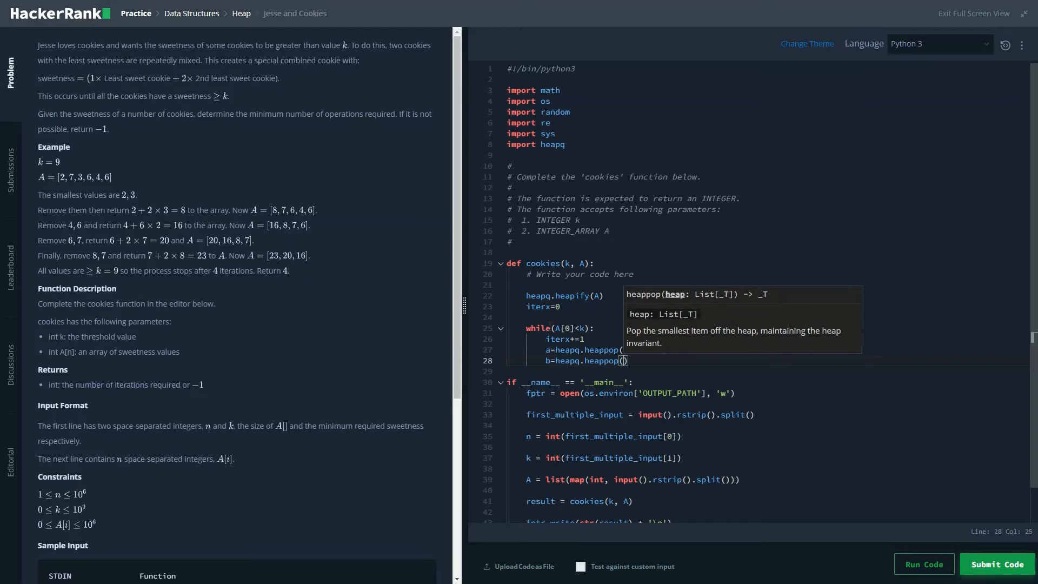
text(A)
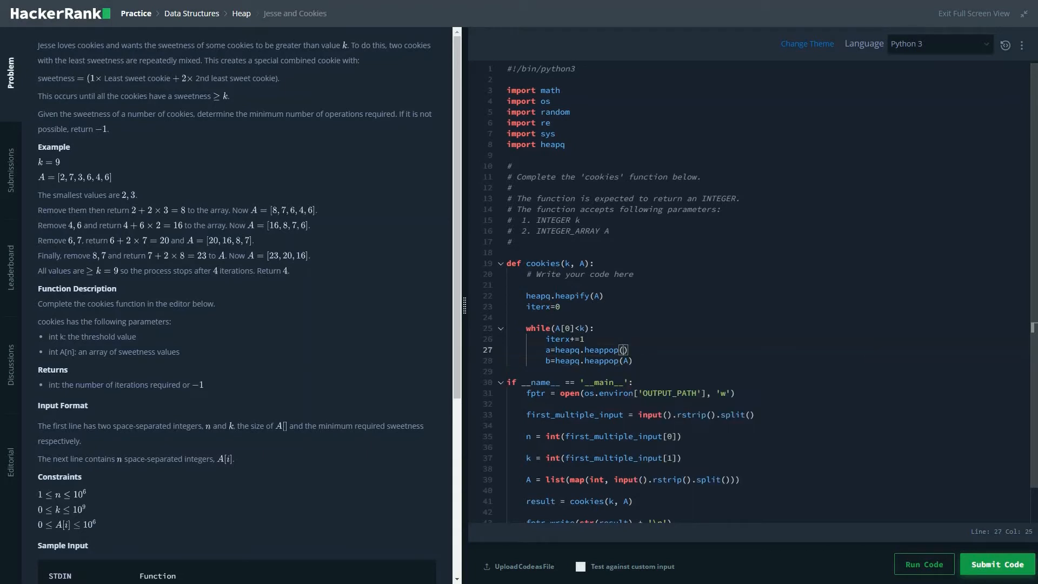
text(A)
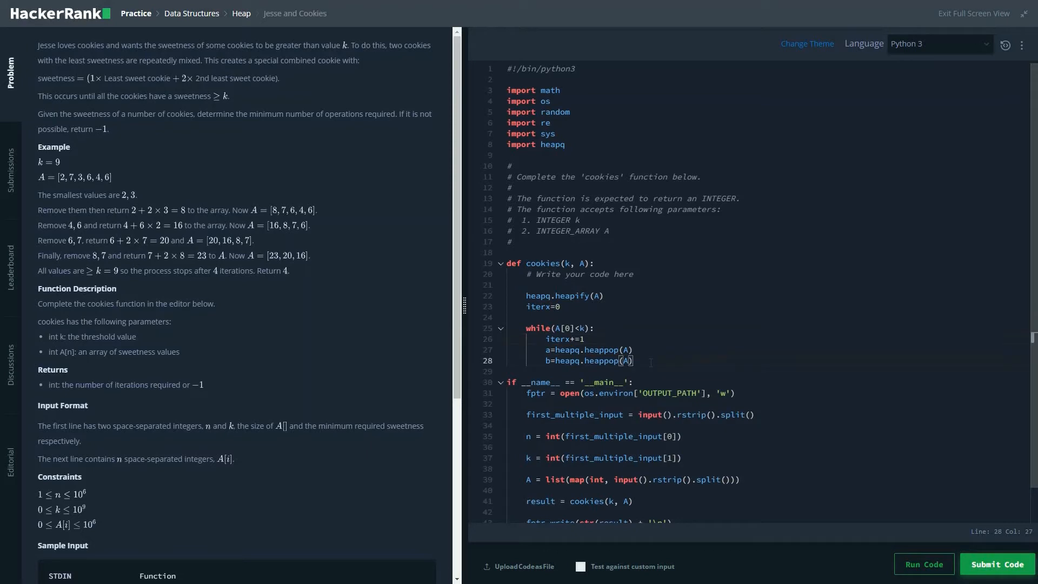
key(Return)
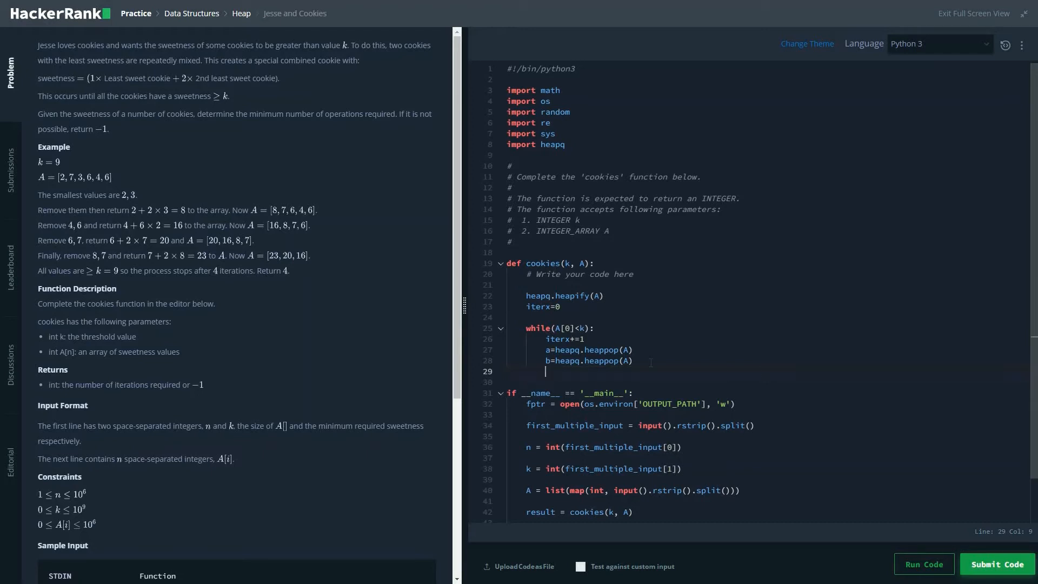
Compute the combined sweetness val=(a+(b*2)).
text(val=)
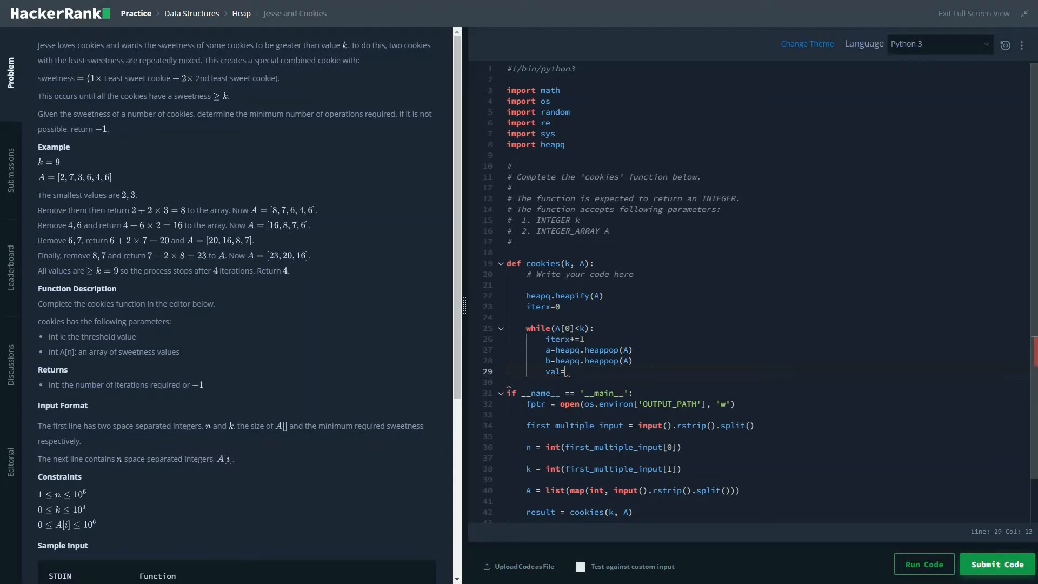
text((a+()
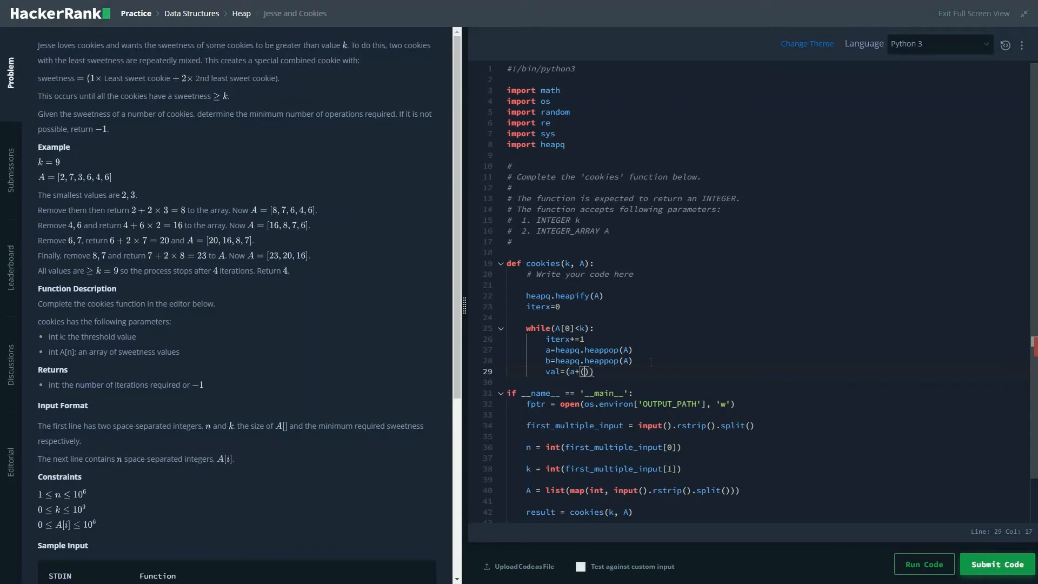
text(b*2)
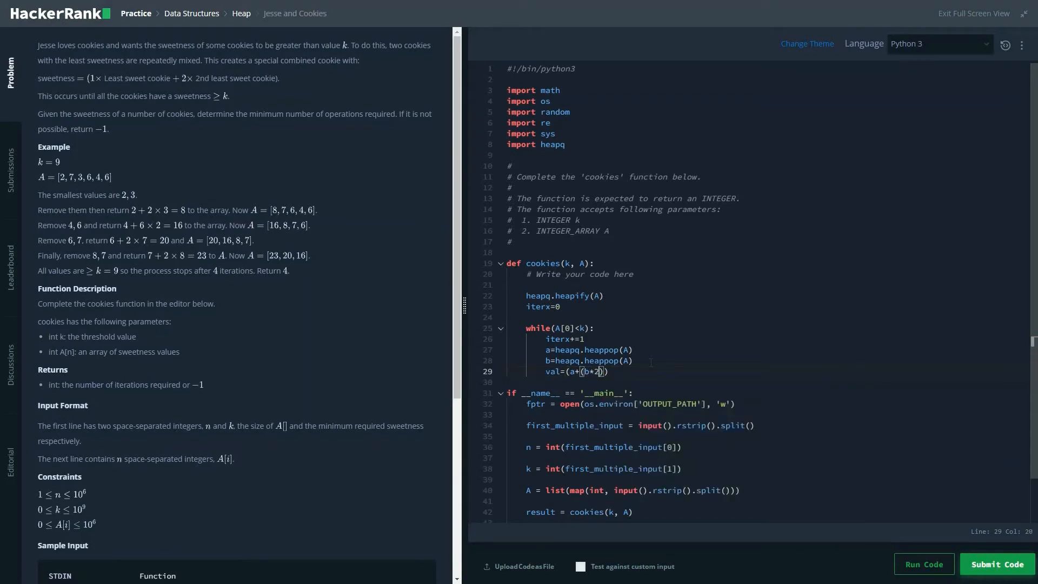
key(Return)
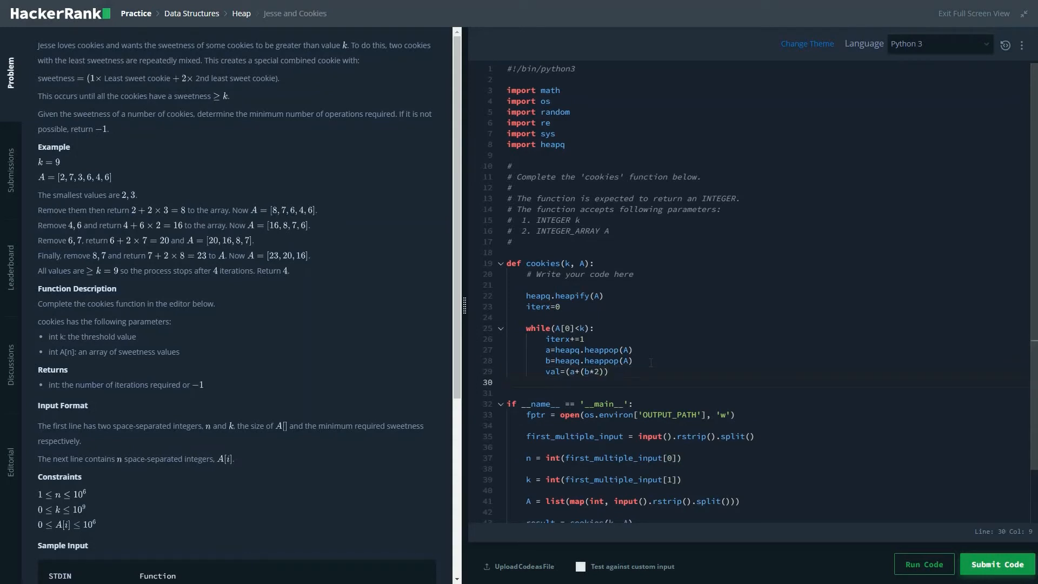
Push val back with heapq.heappush(A, val) and make the function return val.
text(heapq)
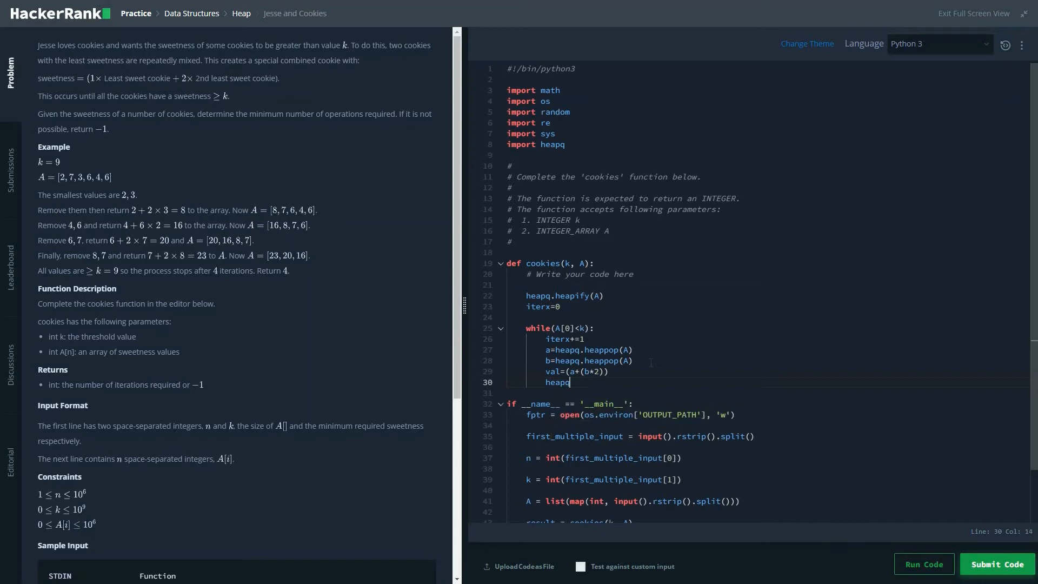
text(.heappush)
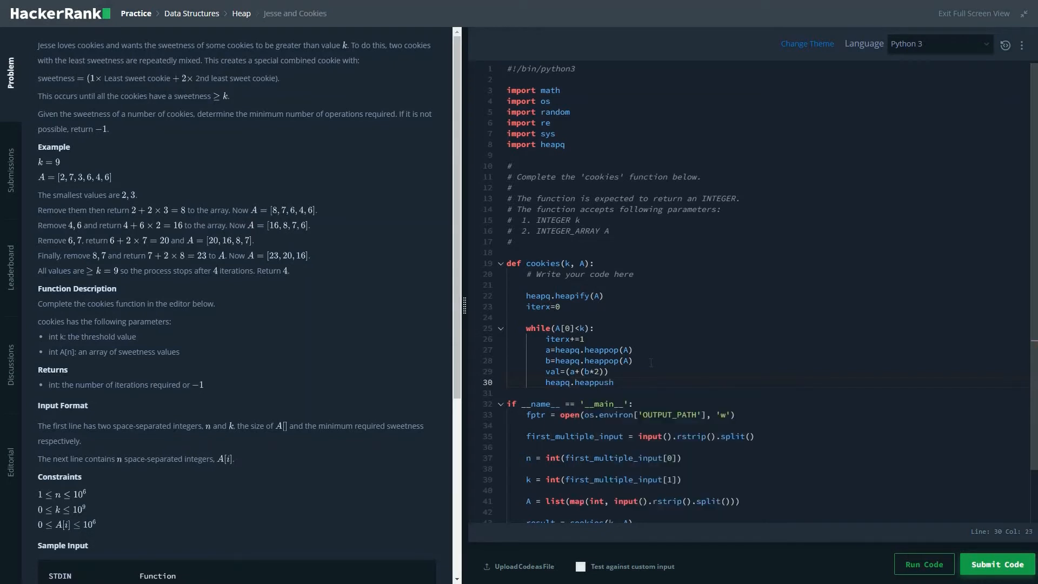
text((A,)
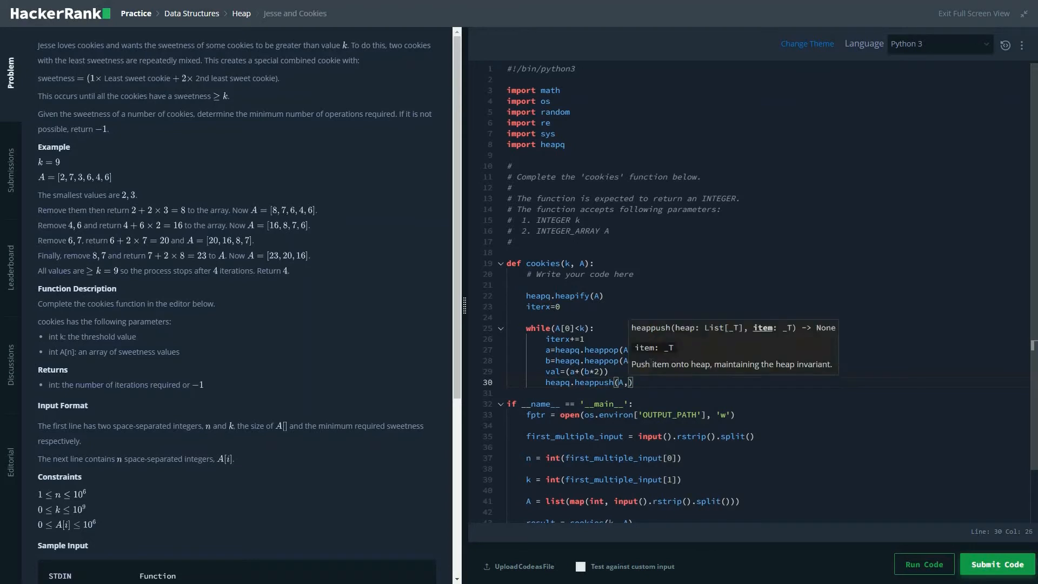
text(val)
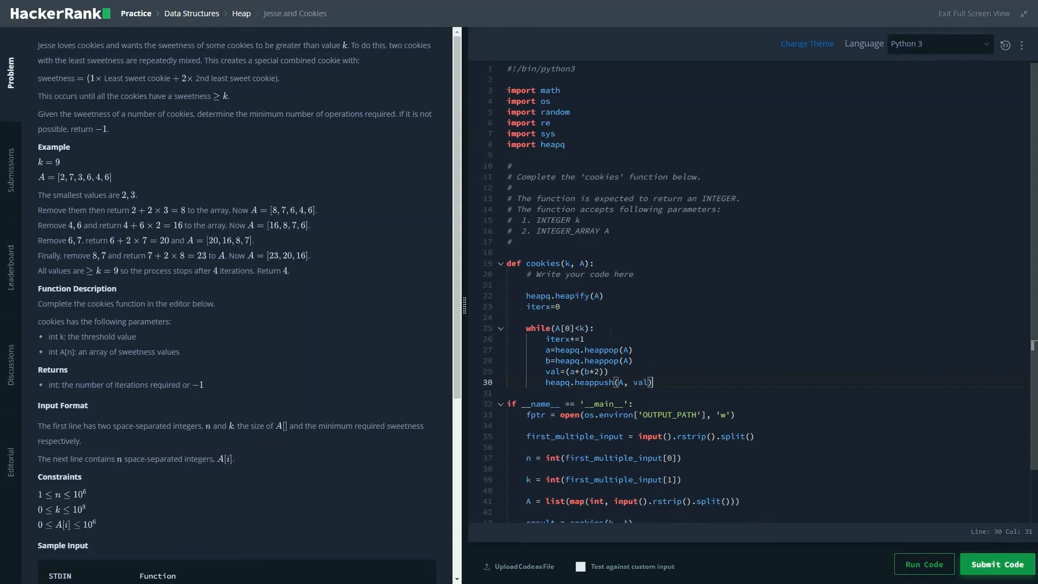
click(595, 327)
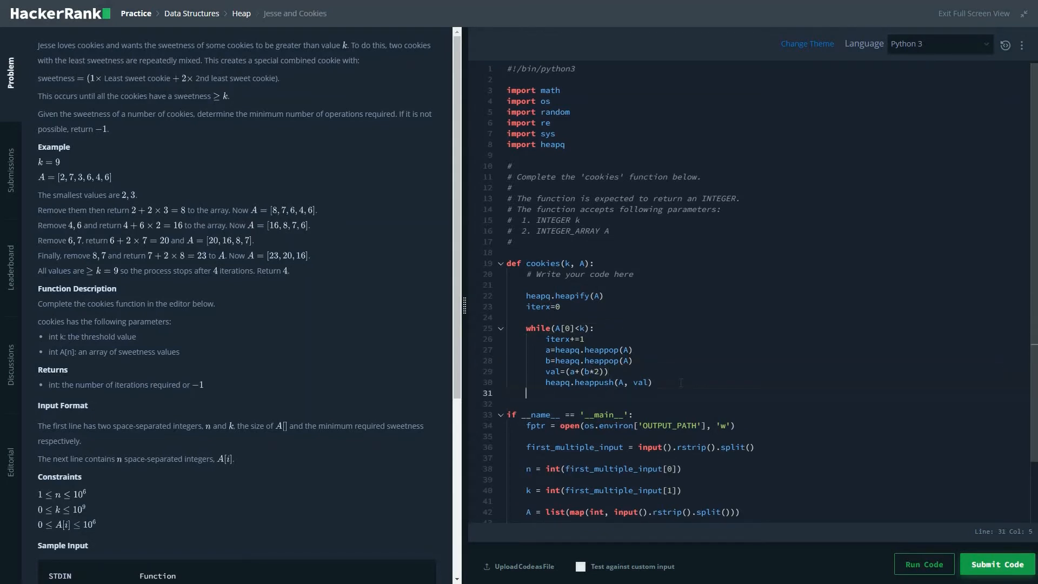
text(return val)
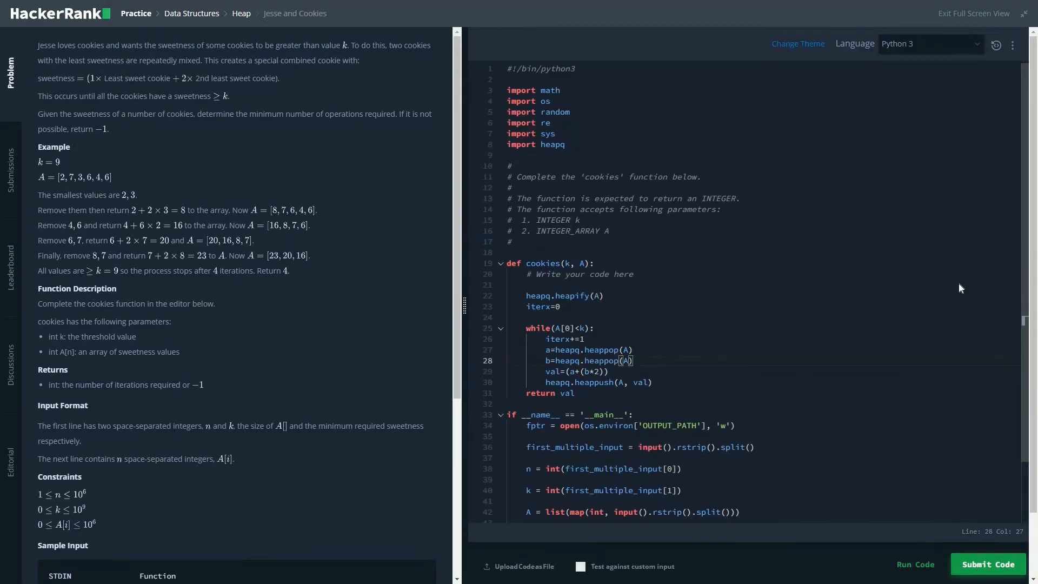
Run the code on the sample test, getting Wrong Answer: 13 instead of 2.
click(914, 564)
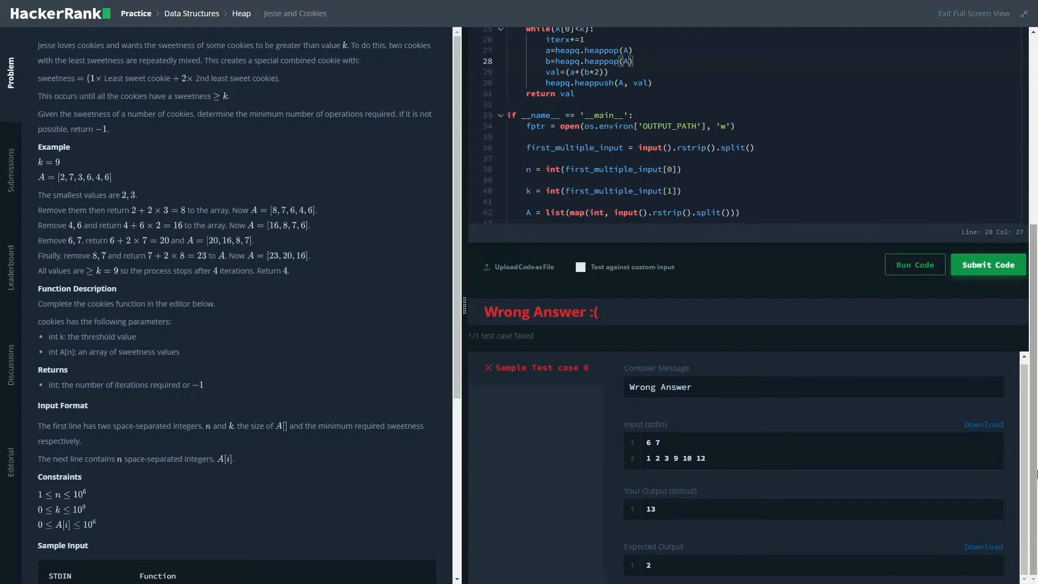
scroll(up, 3)
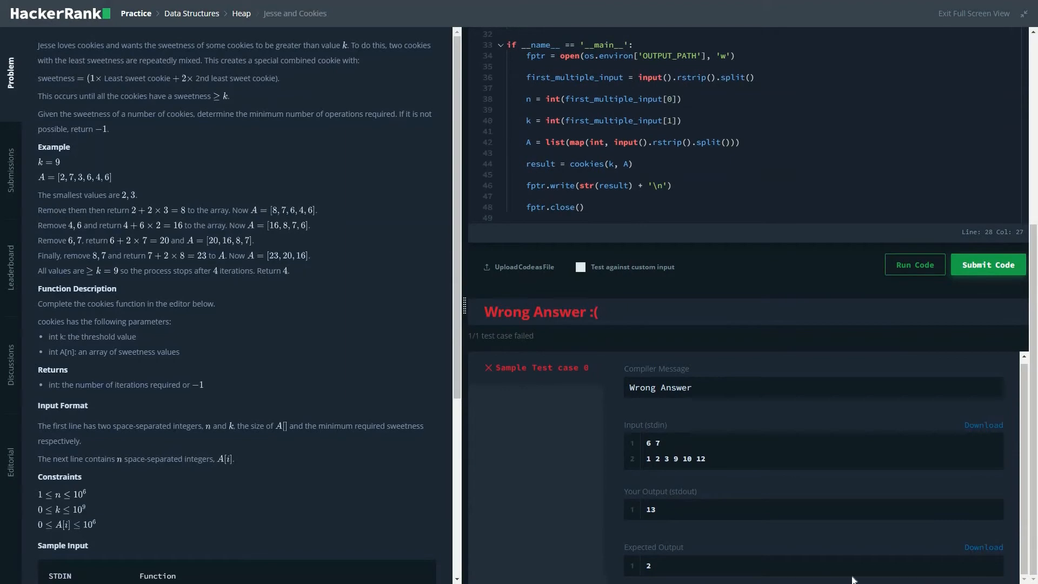
mouse_move(817, 433)
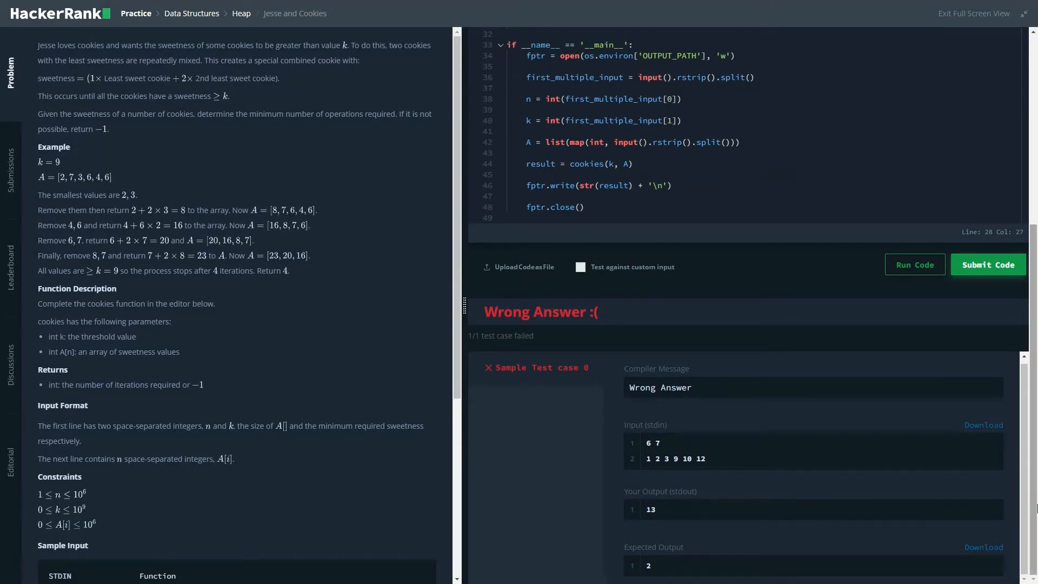
scroll(up, 3)
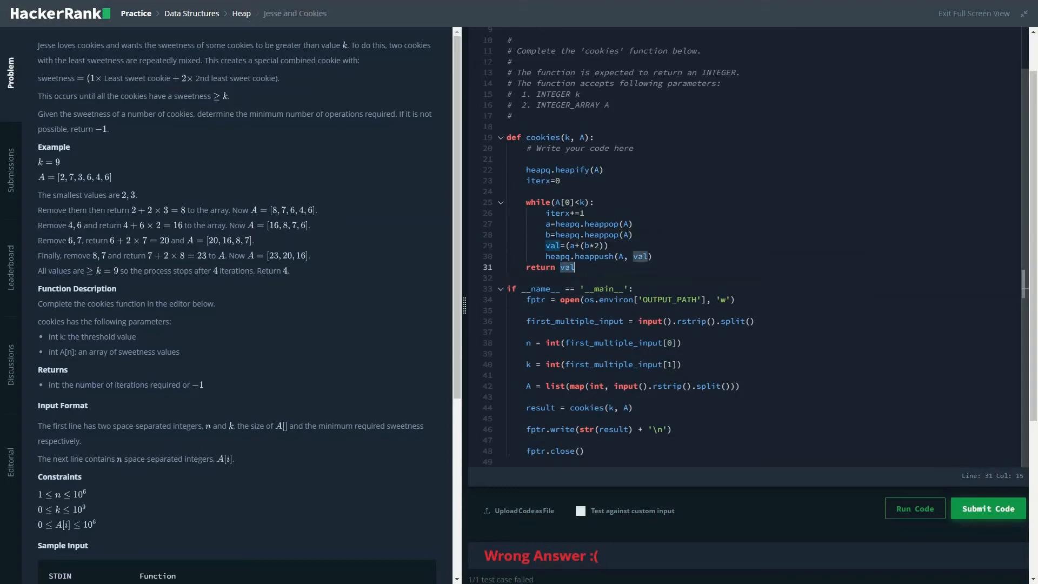
Return iterx instead of val and rerun, passing the sample with output 2.
text(iterx)
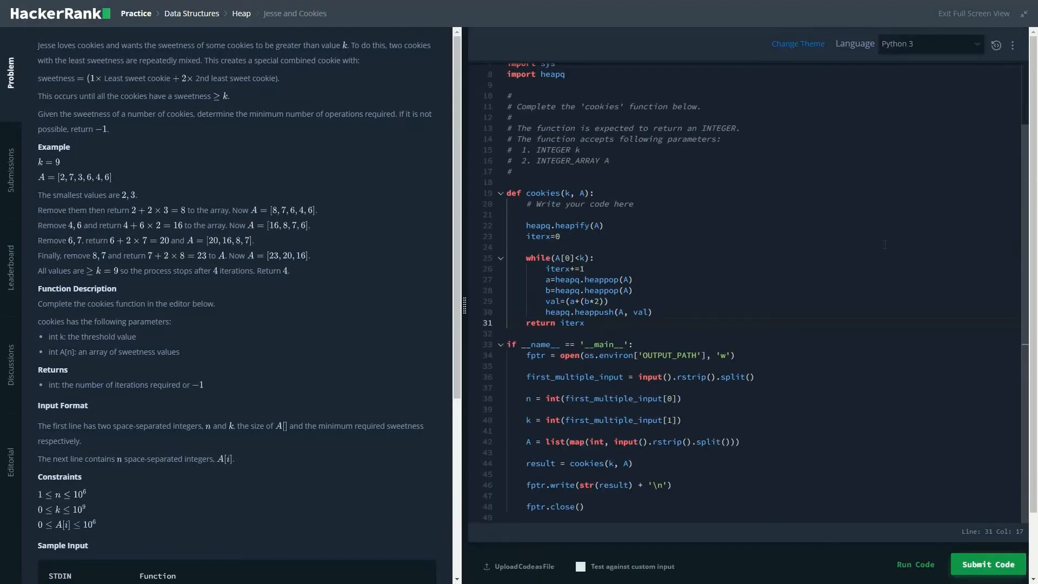
click(914, 564)
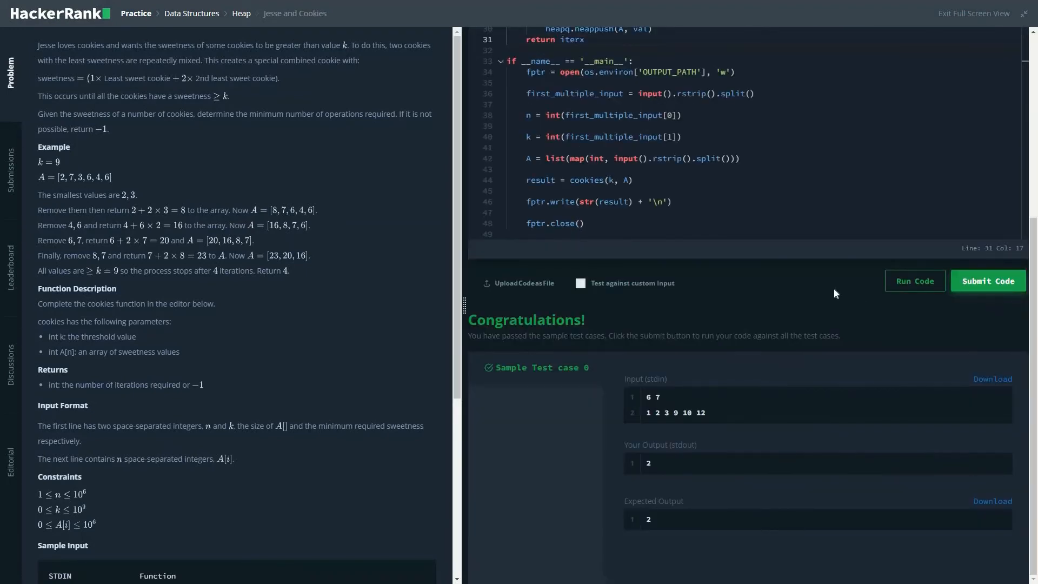
mouse_move(898, 265)
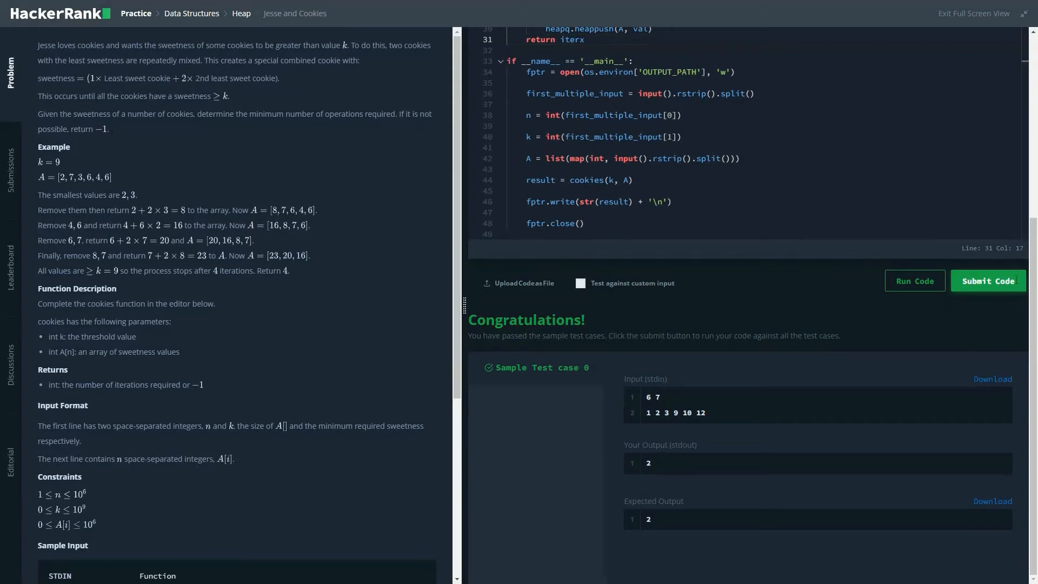
Submit the code and inspect the hidden test cases failing with Runtime Error.
click(987, 280)
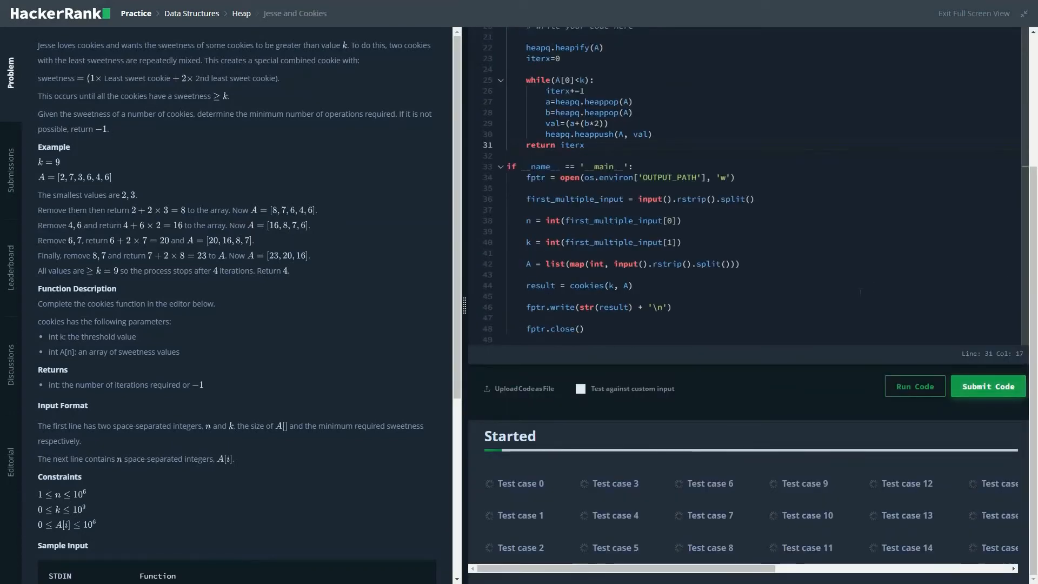
click(987, 386)
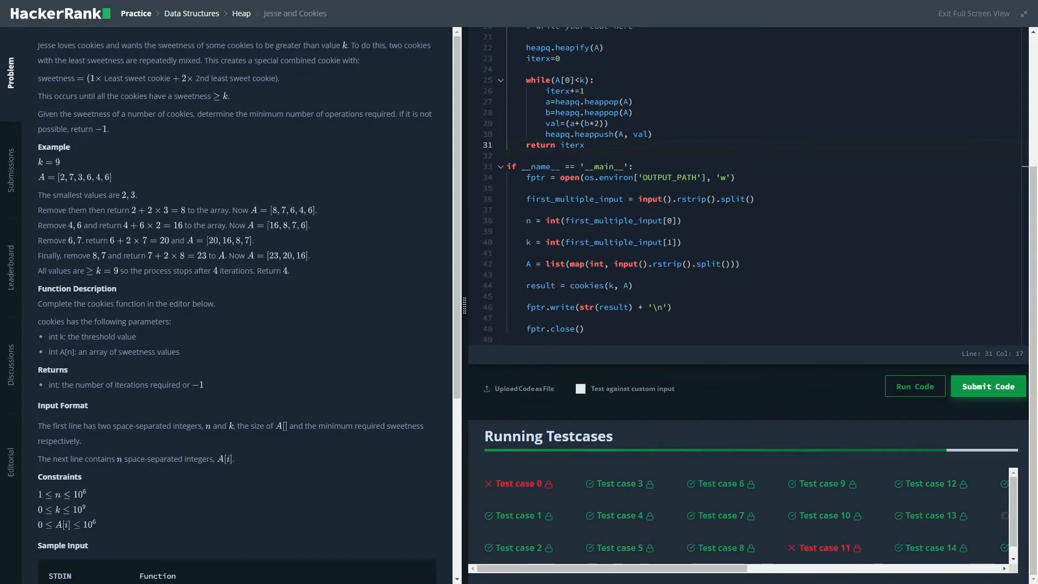
click(517, 484)
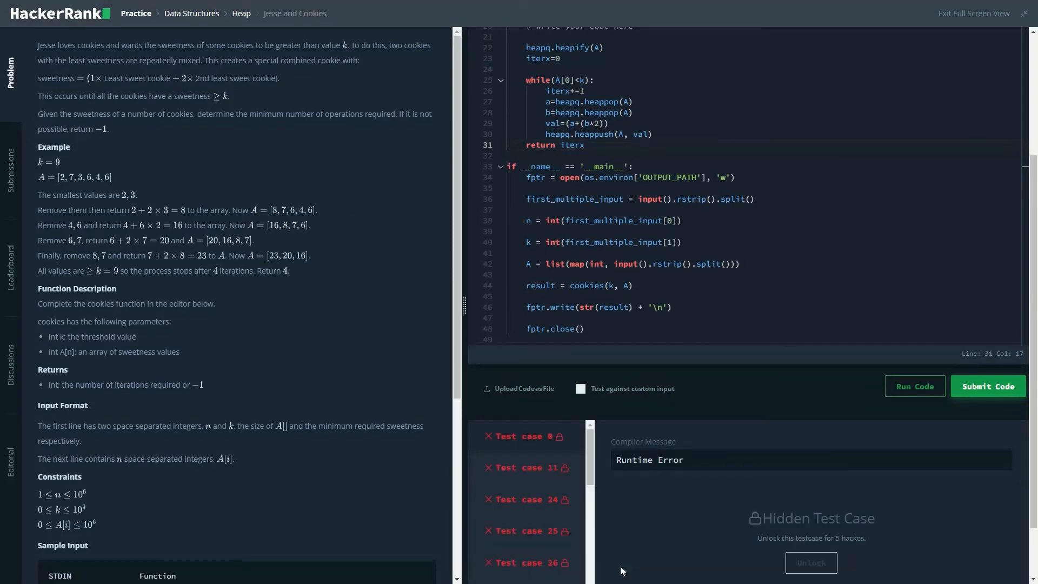
scroll(down, 3)
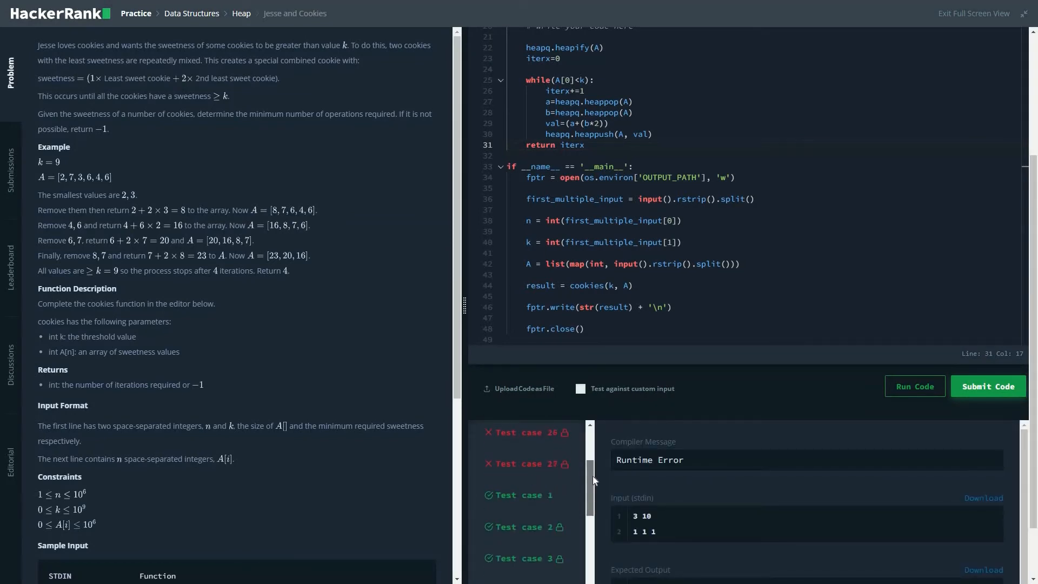
click(987, 386)
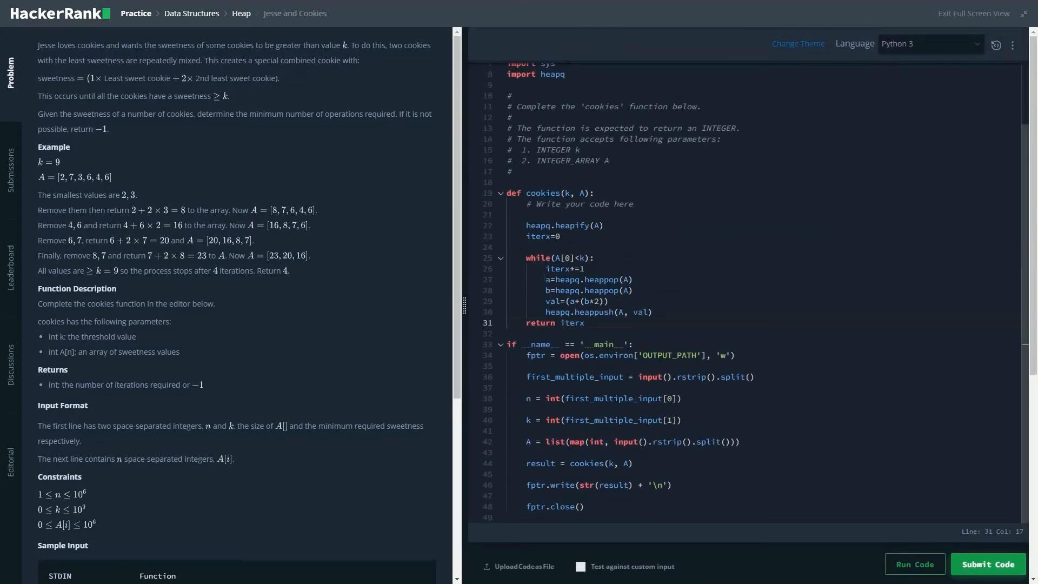
Put the loop body under try: and add an except: branch with return -1.
click(609, 301)
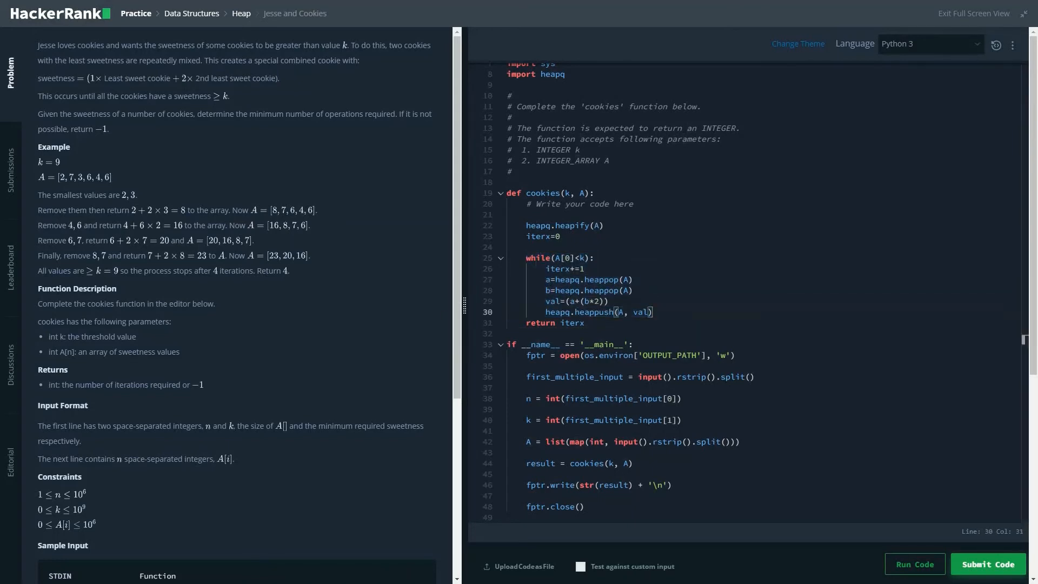
mouse_move(554, 301)
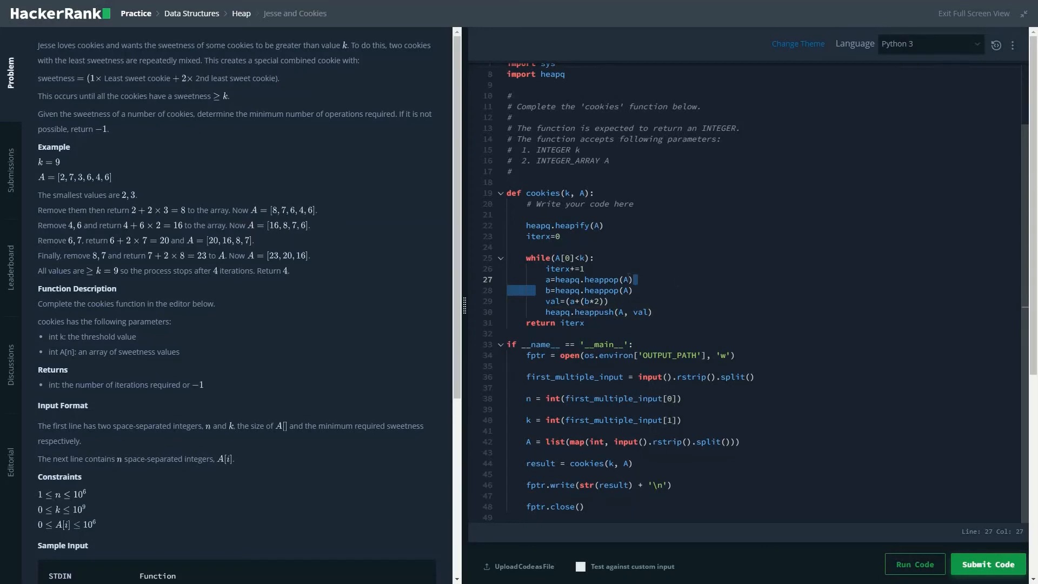
mouse_move(623, 280)
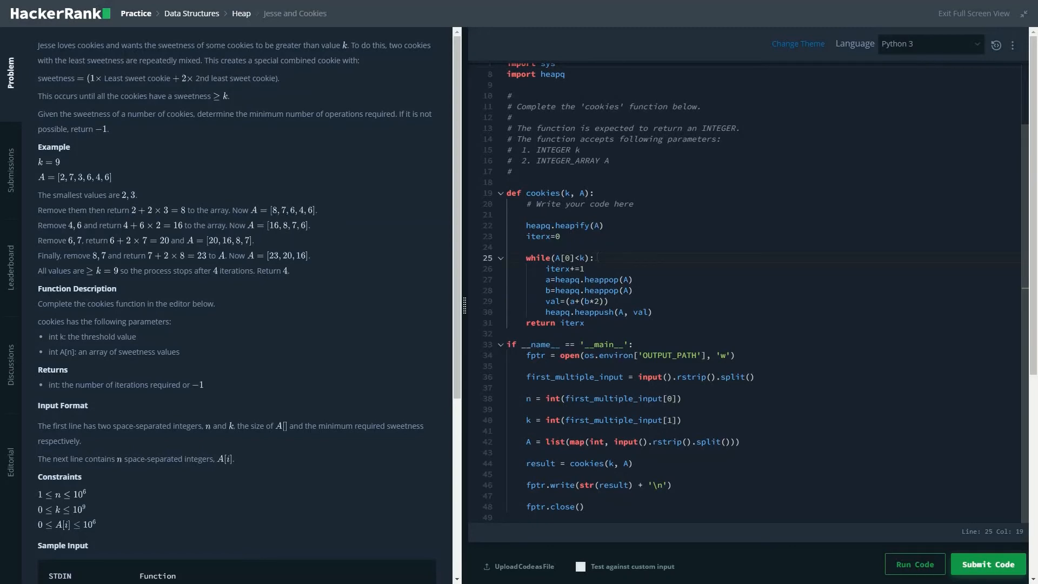
text(try:)
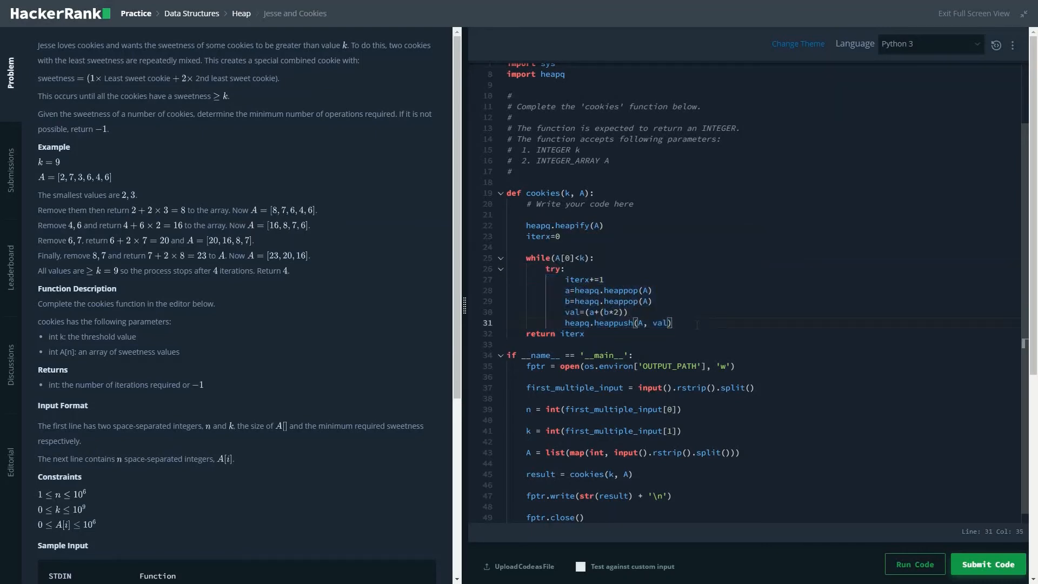
key(Return)
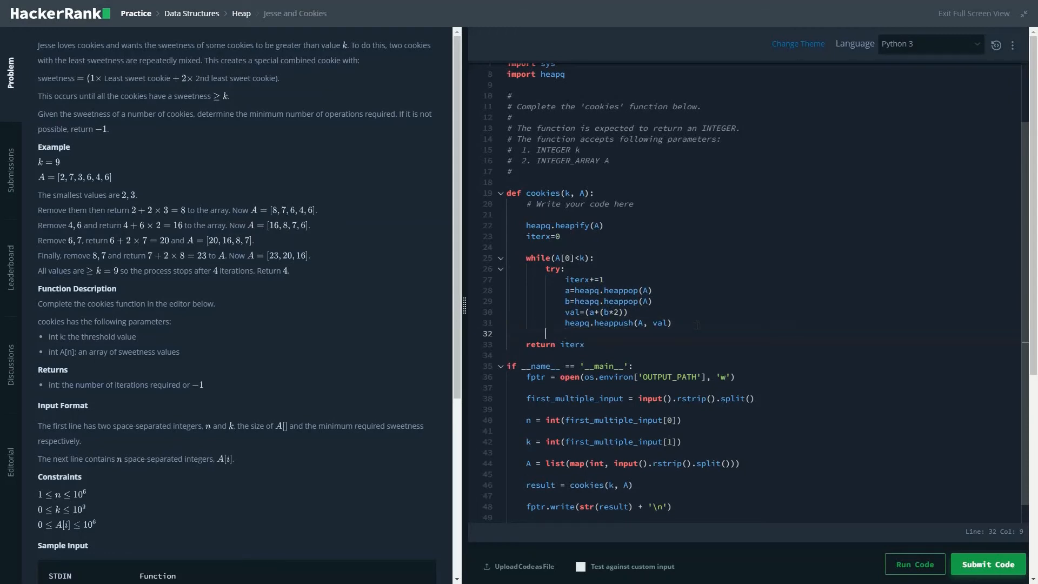
text(except:)
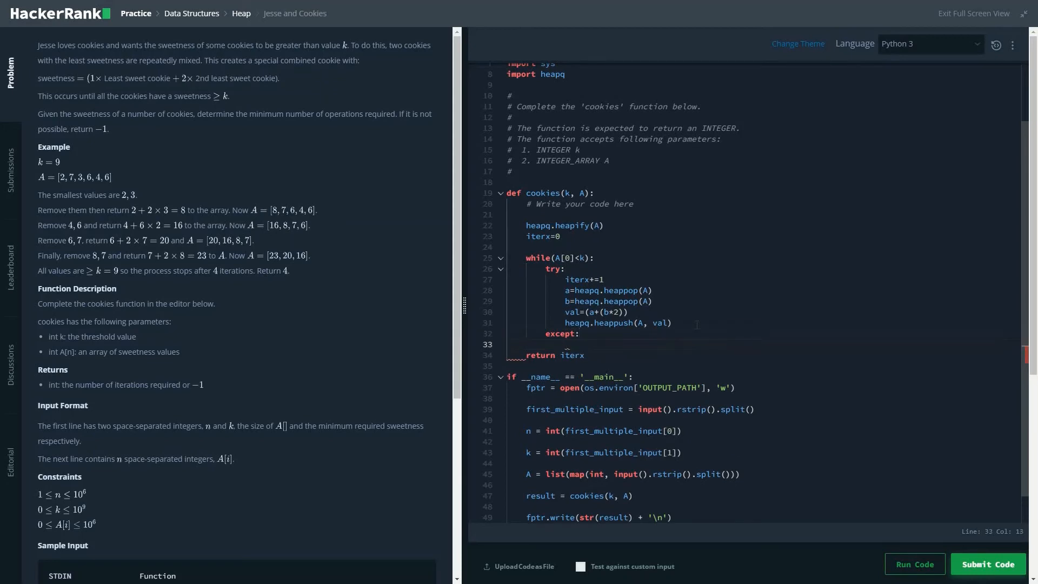
text(return -1)
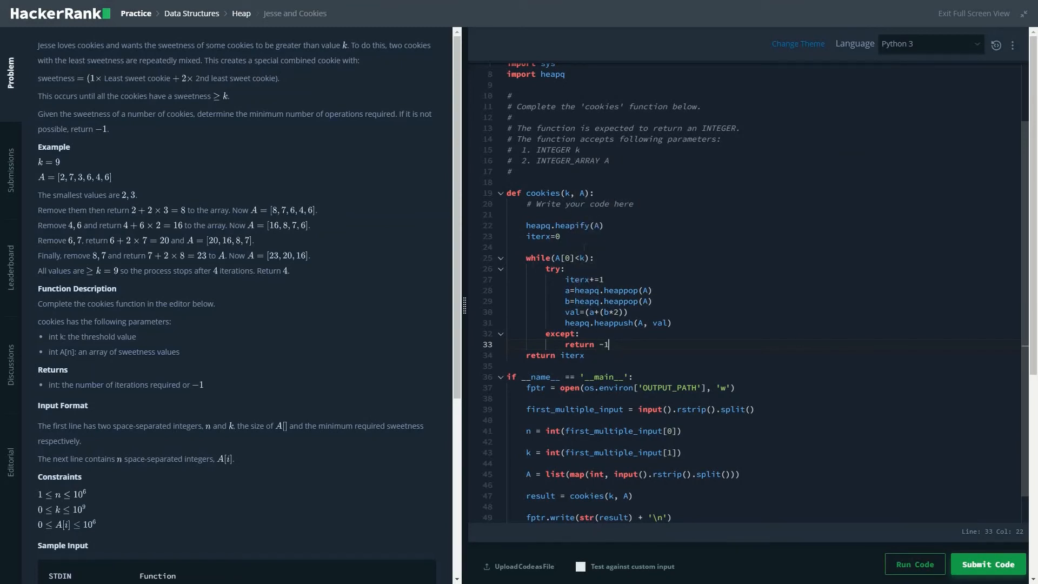
mouse_move(621, 290)
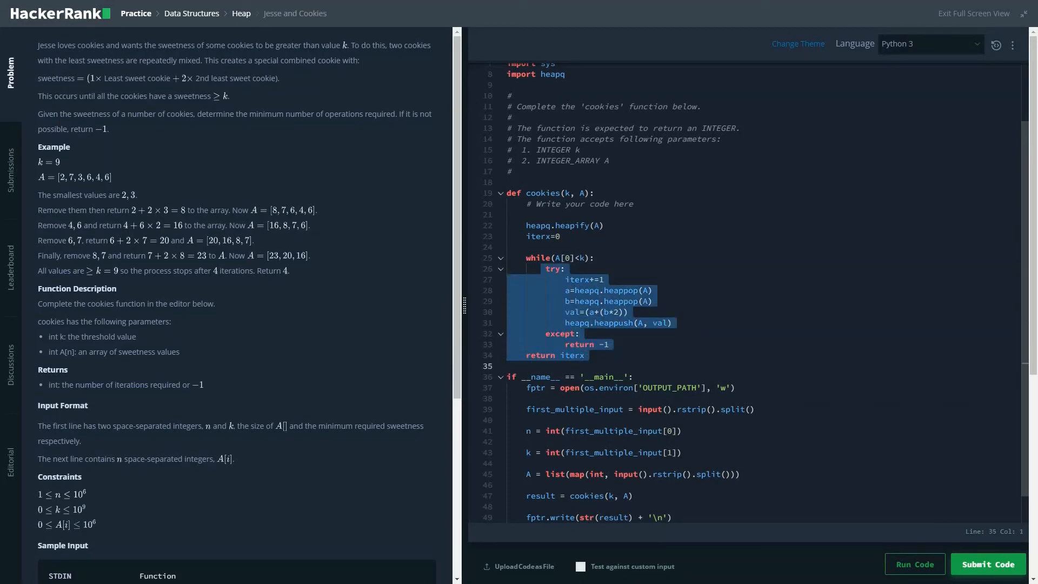
mouse_move(988, 564)
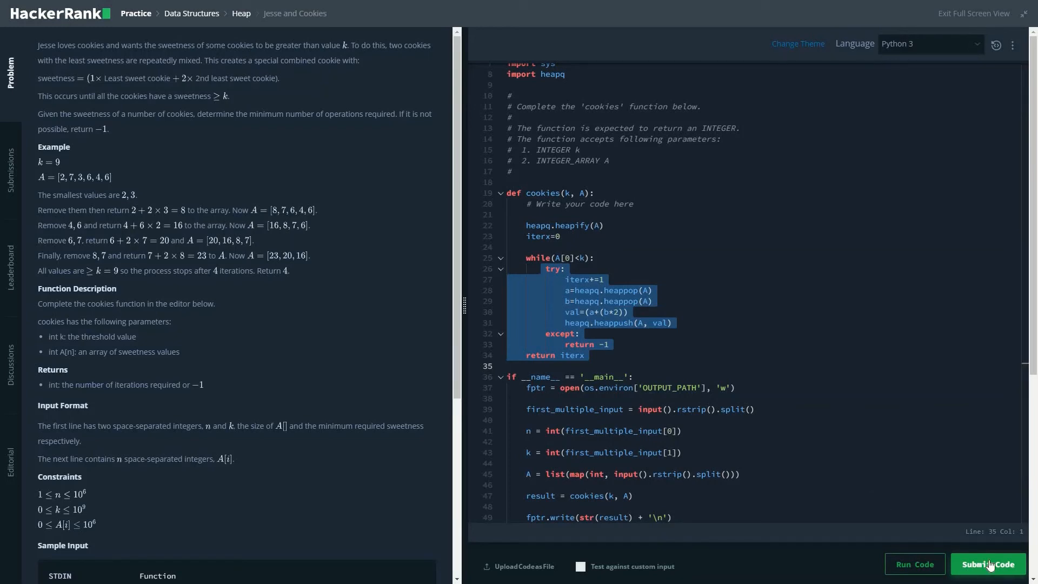
Submit the try/except version and watch the full test suite run.
click(988, 563)
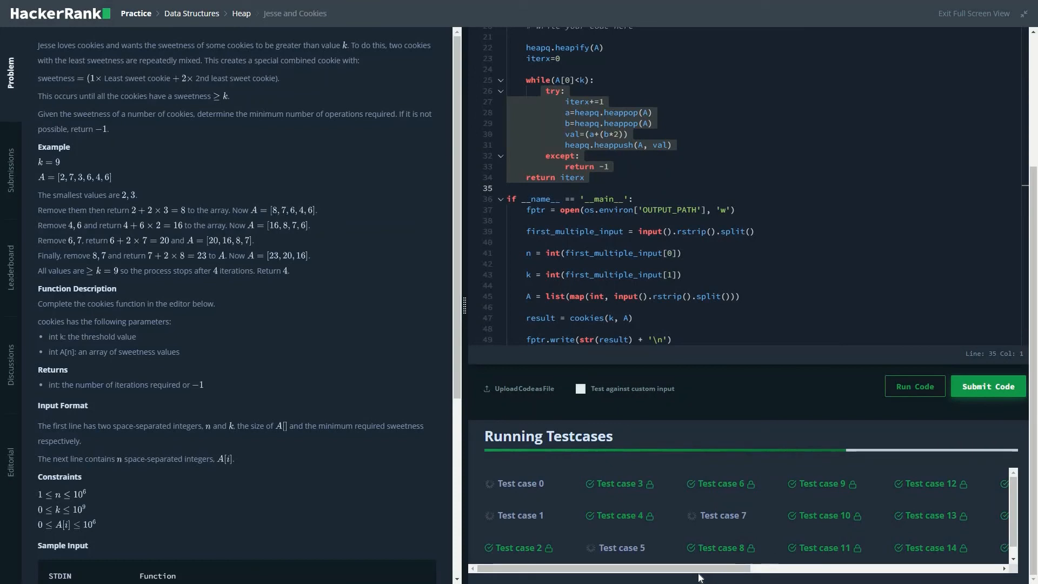
scroll(right, 3)
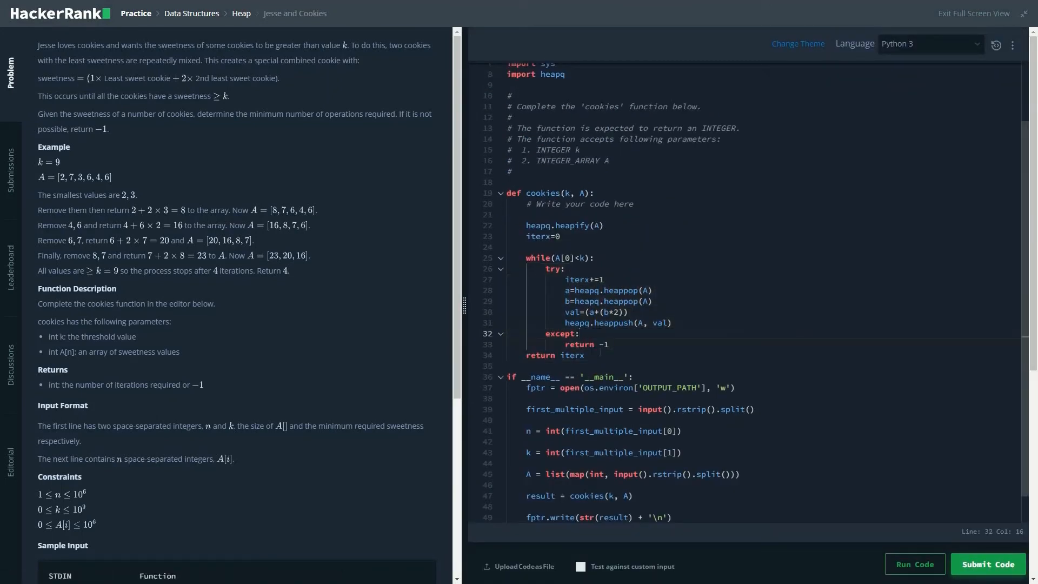
click(508, 365)
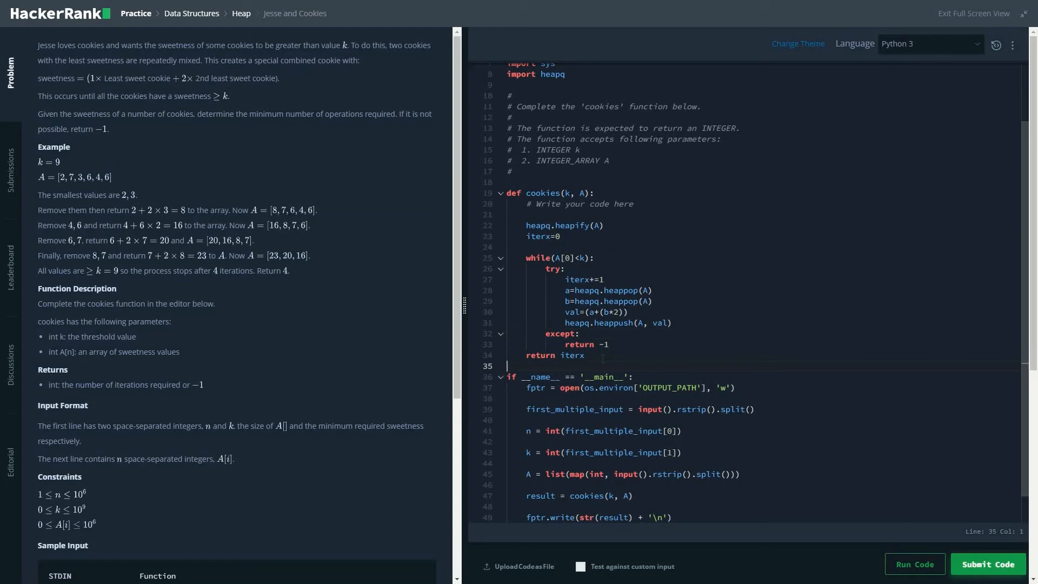
mouse_move(451, 139)
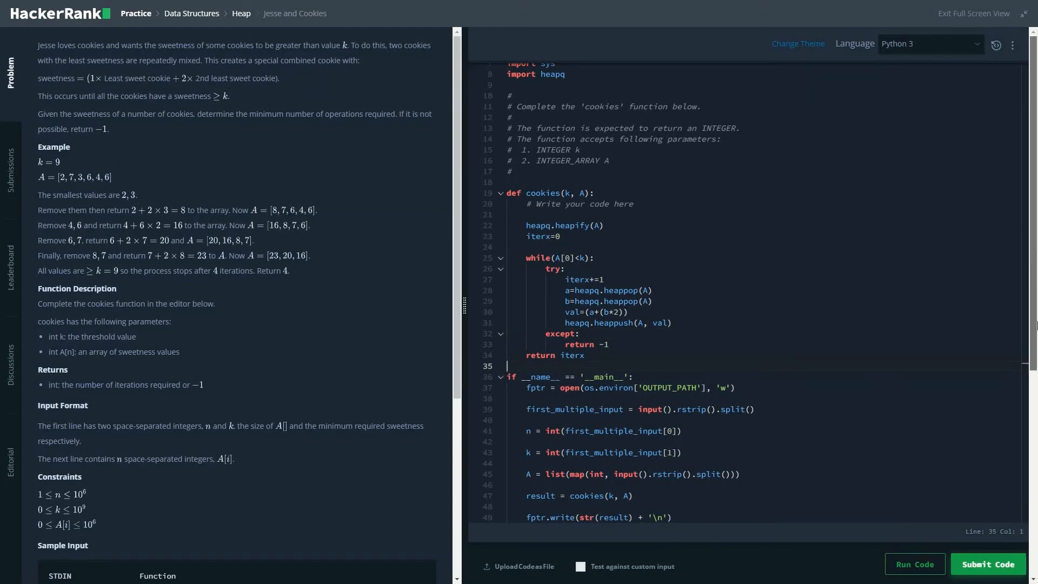
click(987, 564)
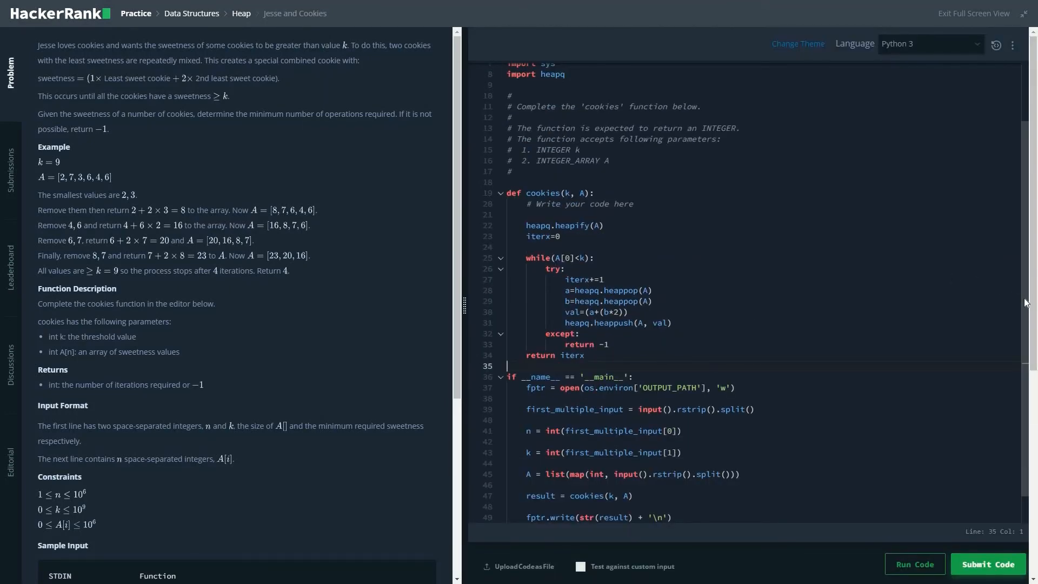
scroll(up, 3)
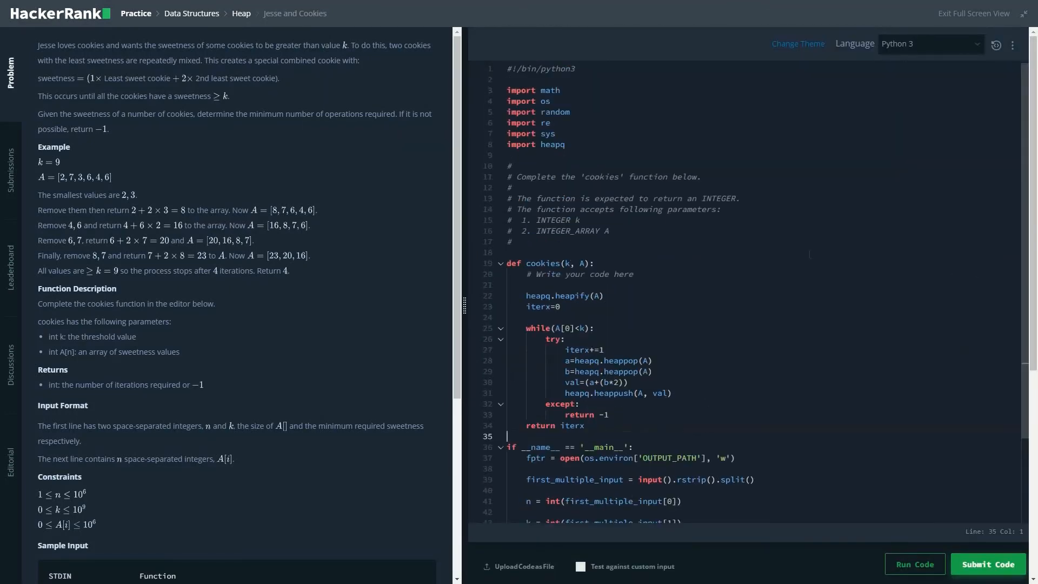